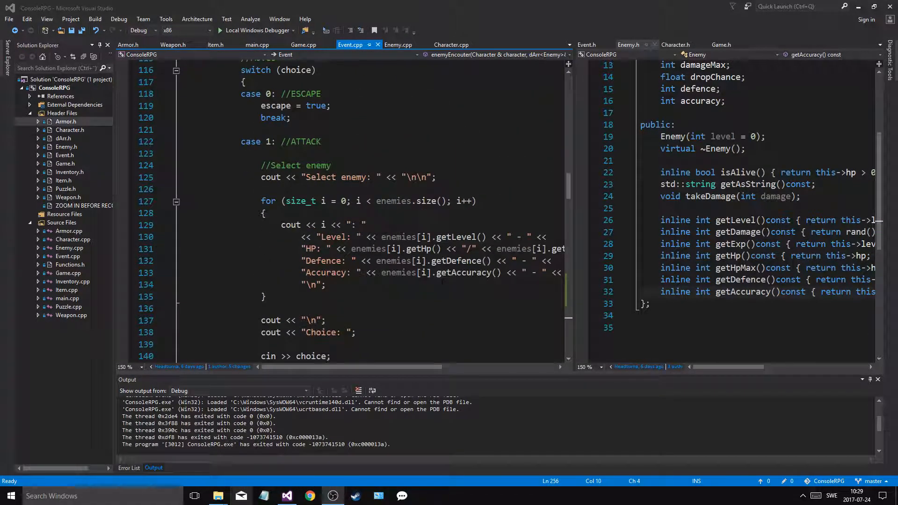
Search Event.cpp for 'combat' and 'roll' to reach the //Attack roll block
scroll("down", 3)
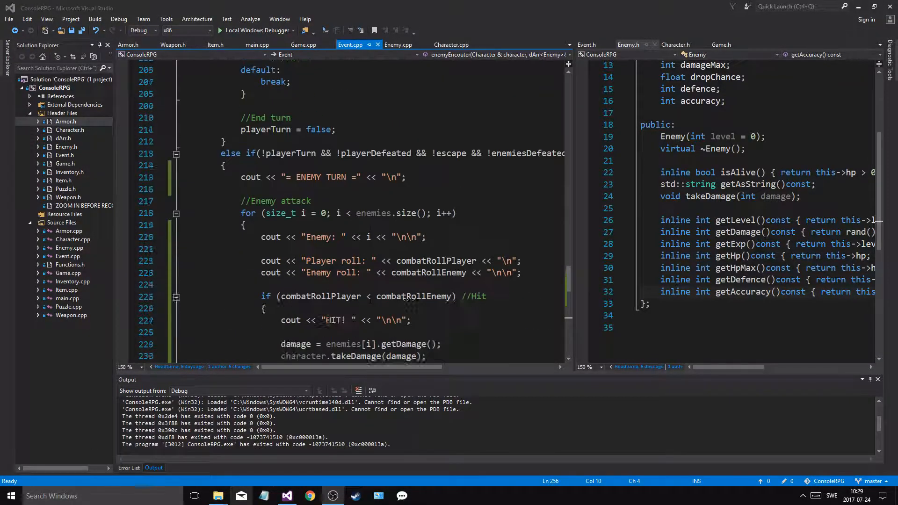
scroll("down", 3)
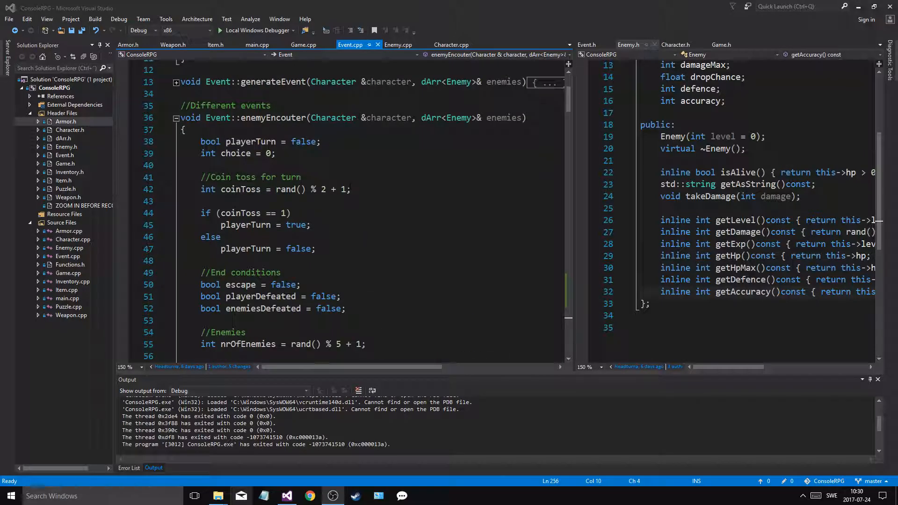
scroll("down", 3)
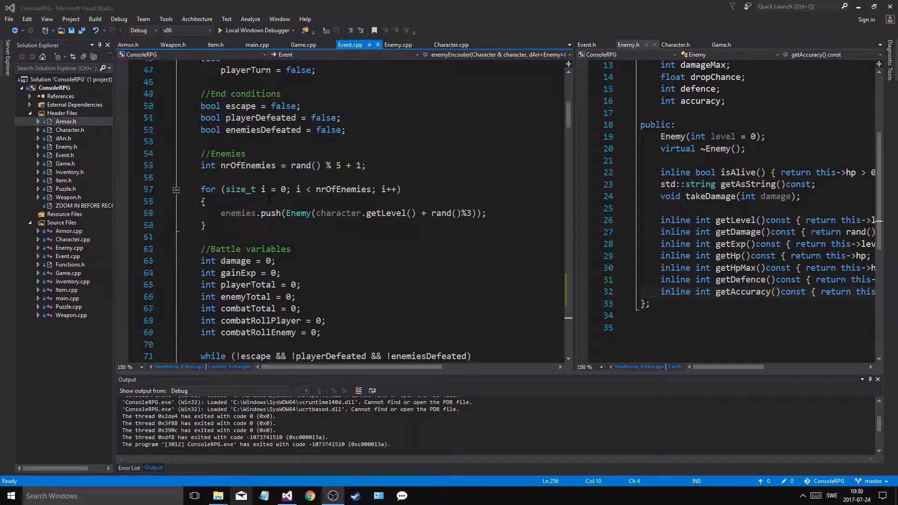
scroll("down", 3)
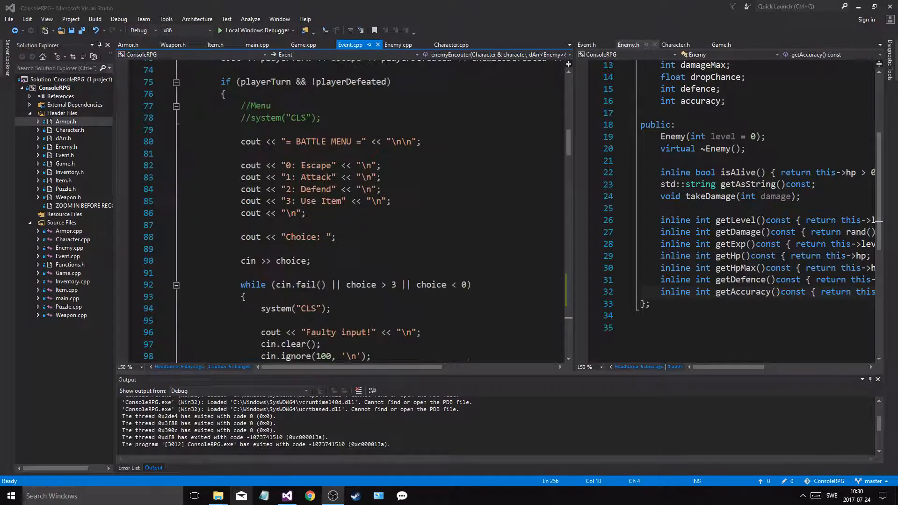
scroll("down", 3)
type("c")
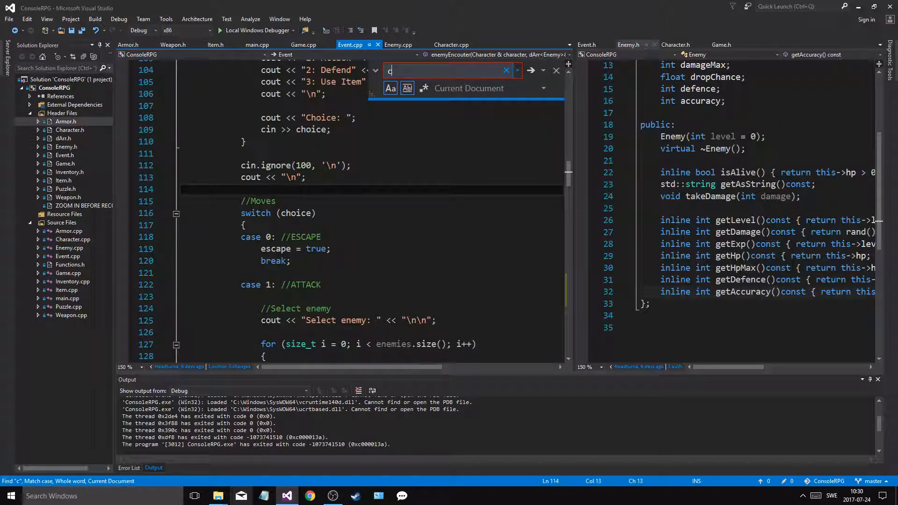
type("ombat")
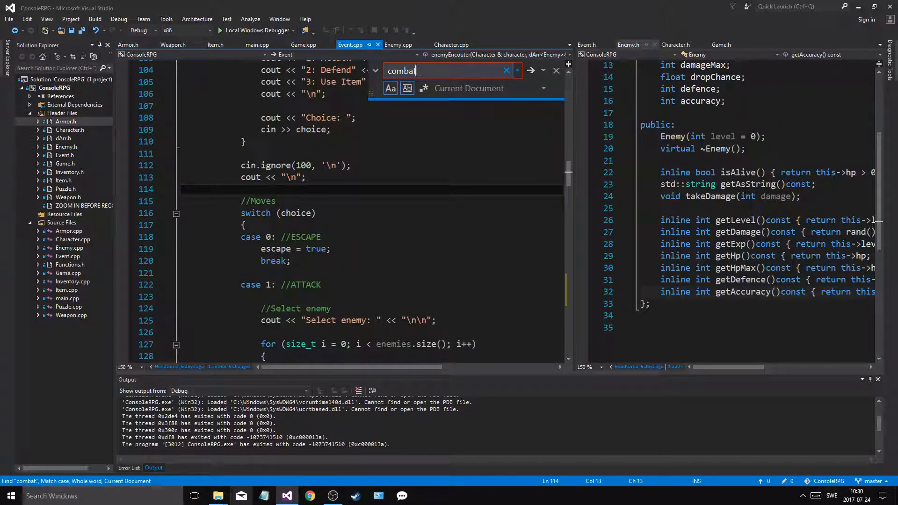
type("roll")
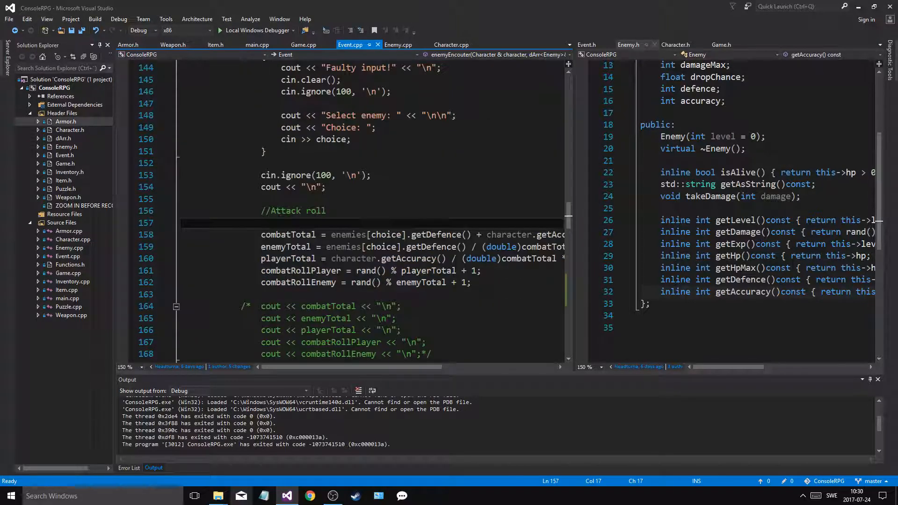
Change the pasted attack-roll block in the enemy loop to use enemies[i] instead of enemies[choice]
scroll("down", 3)
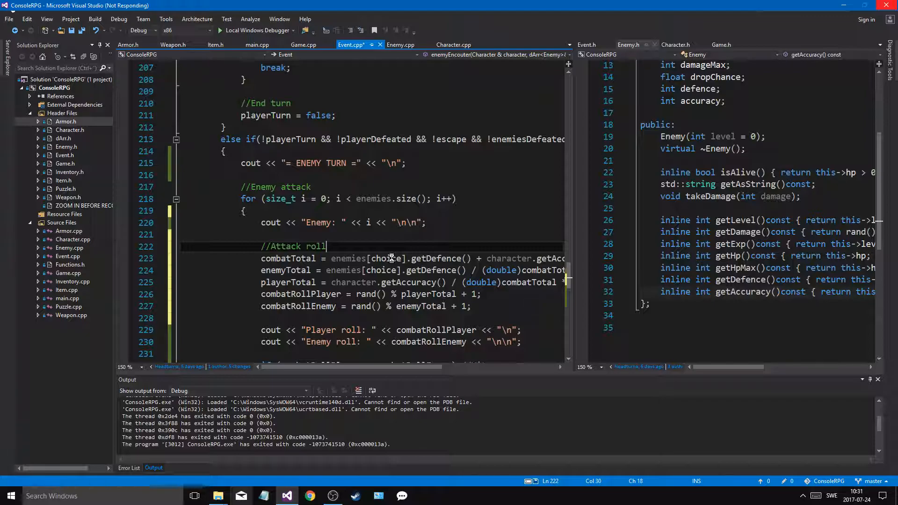
double_click(386, 258)
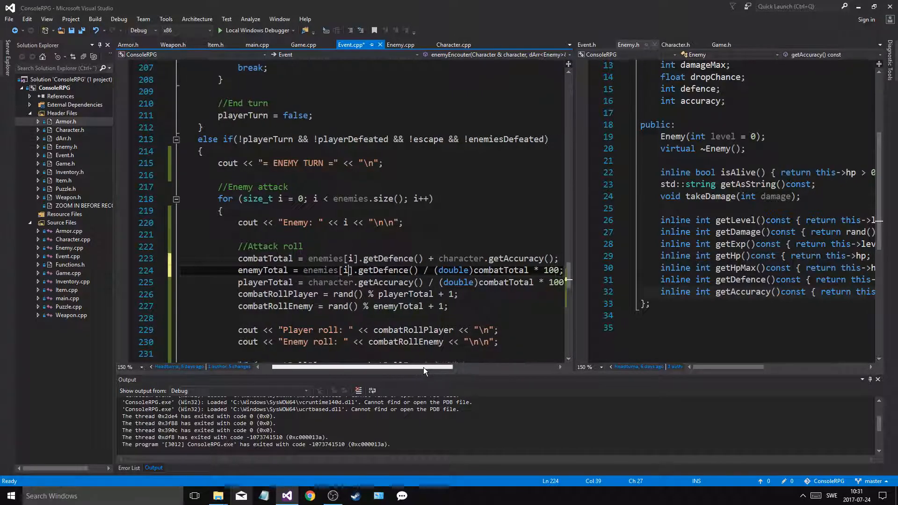
scroll("left", 3)
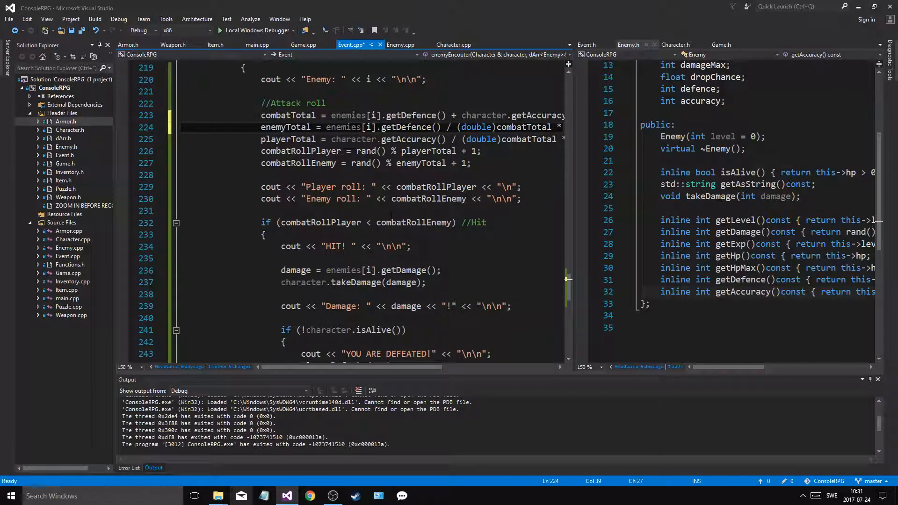
left_click(521, 187)
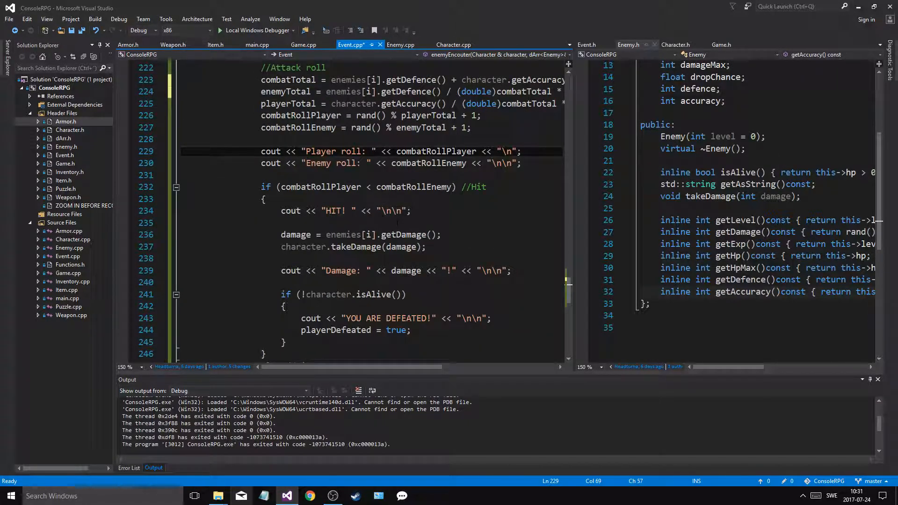
Under the ENEMY TURN header, add cin.get(); and a cout "Continue..." << "\n\n" line
scroll("down", 3)
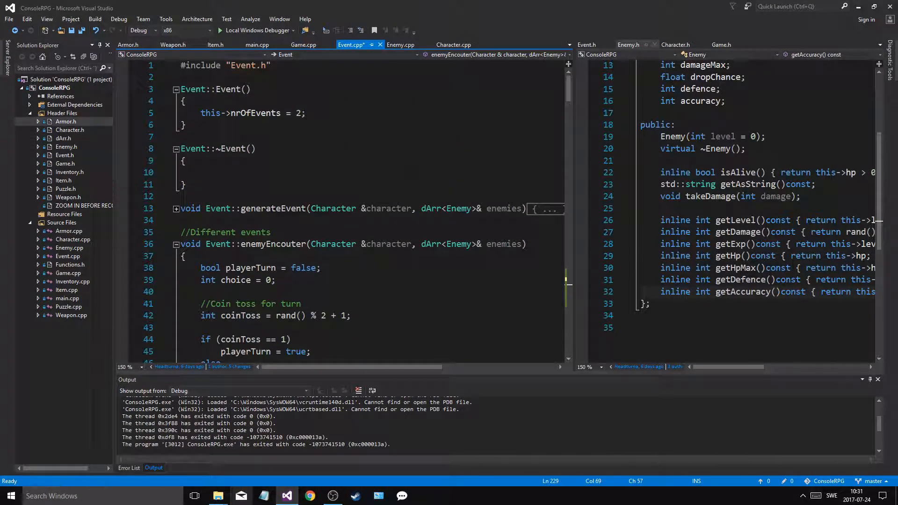
scroll("down", 3)
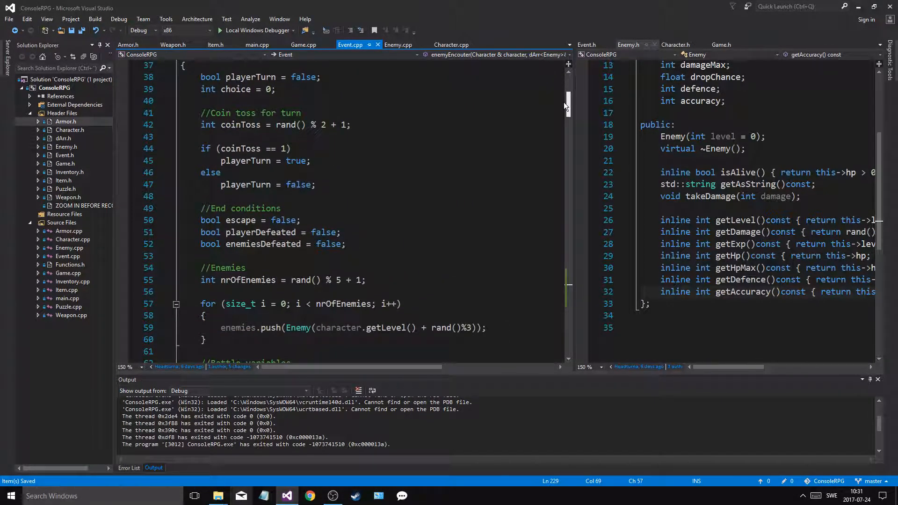
scroll("down", 3)
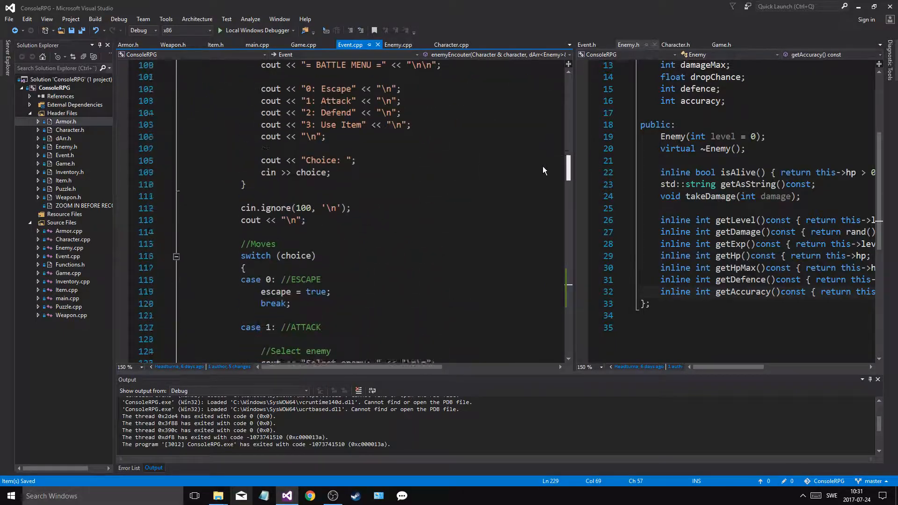
scroll("down", 3)
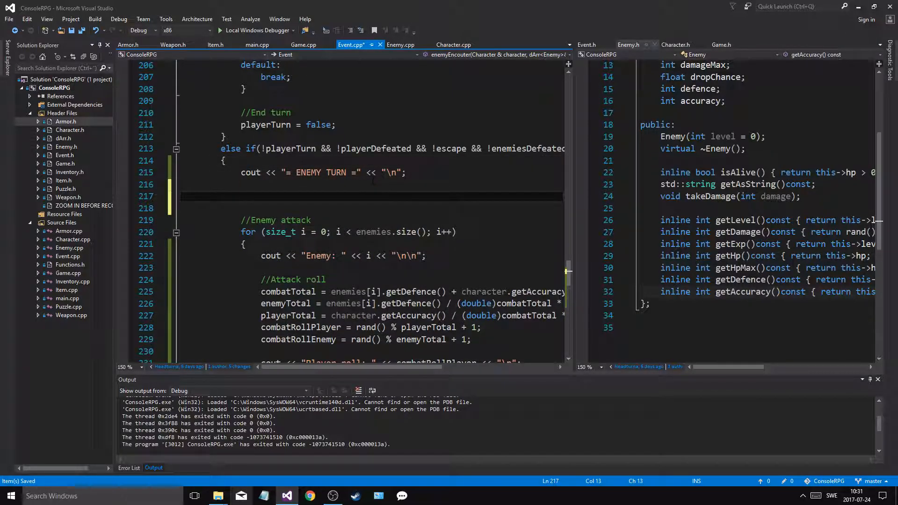
type("cin.get();")
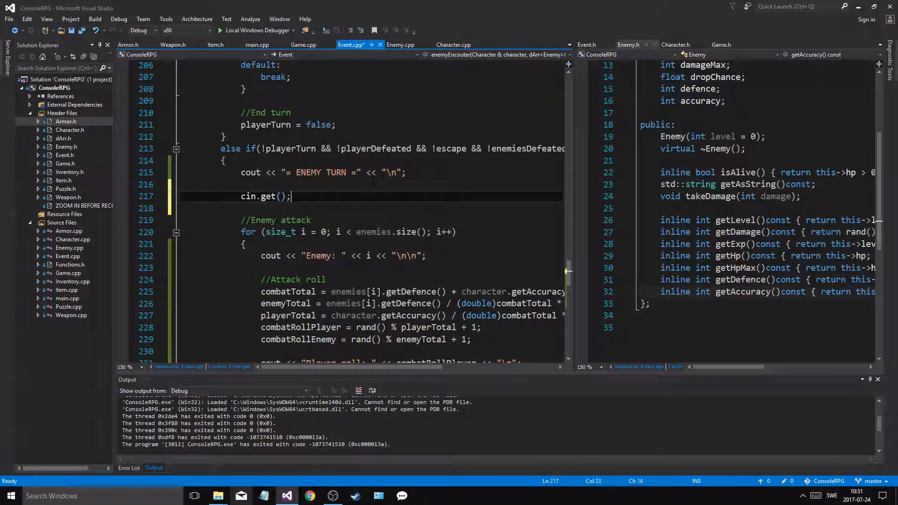
type("cout <<")
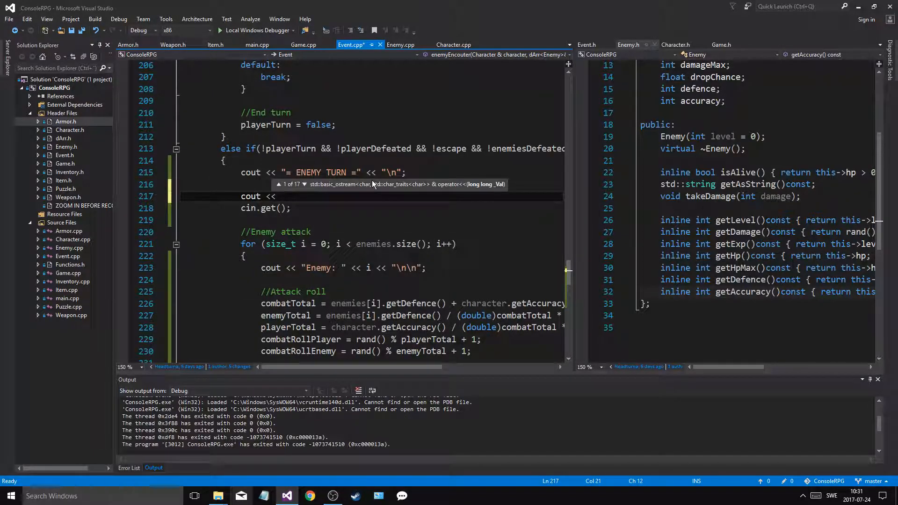
type("\"Continue...")
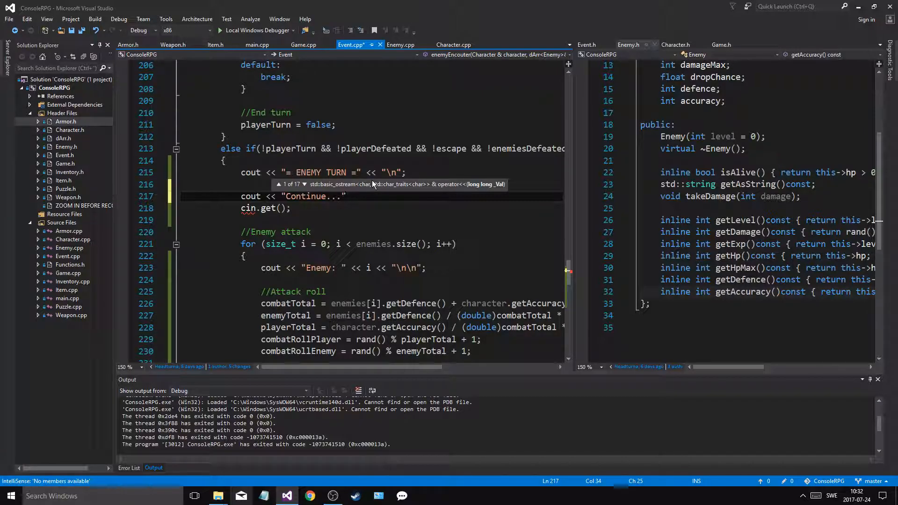
type("<< \"\"")
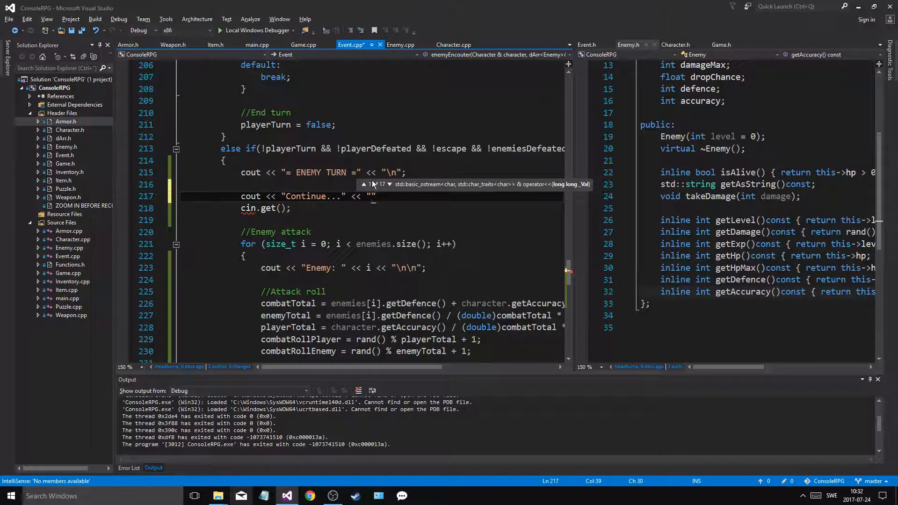
type("\\n\\n")
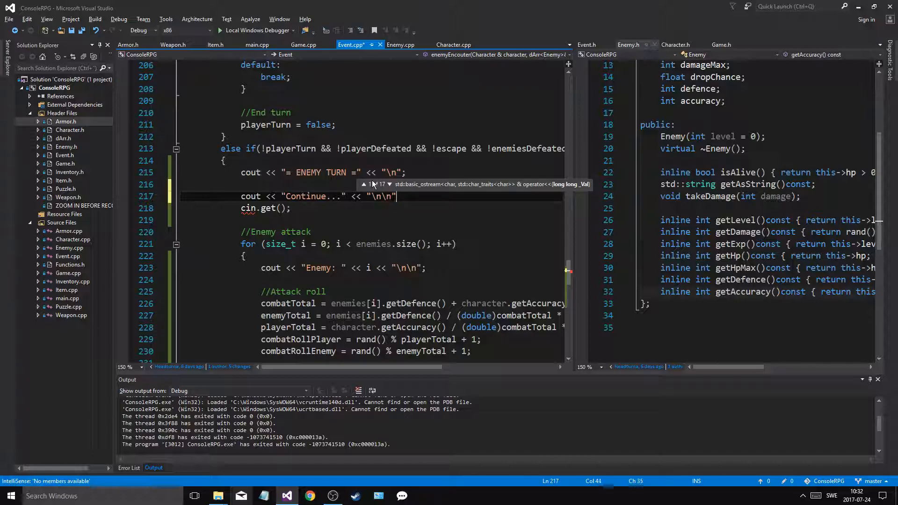
Save Event.cpp and test a battle, choosing option 1 and pressing Enter through enemy attacks
key("ctrl+s")
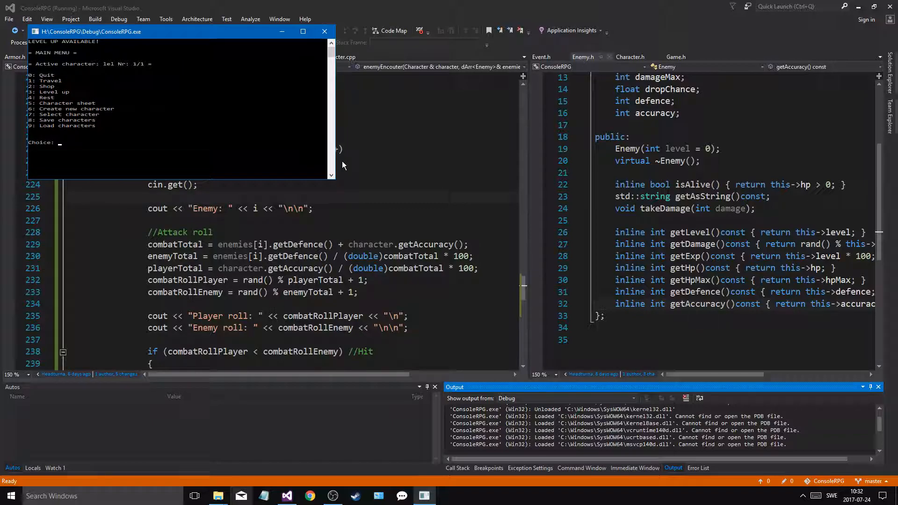
type("1")
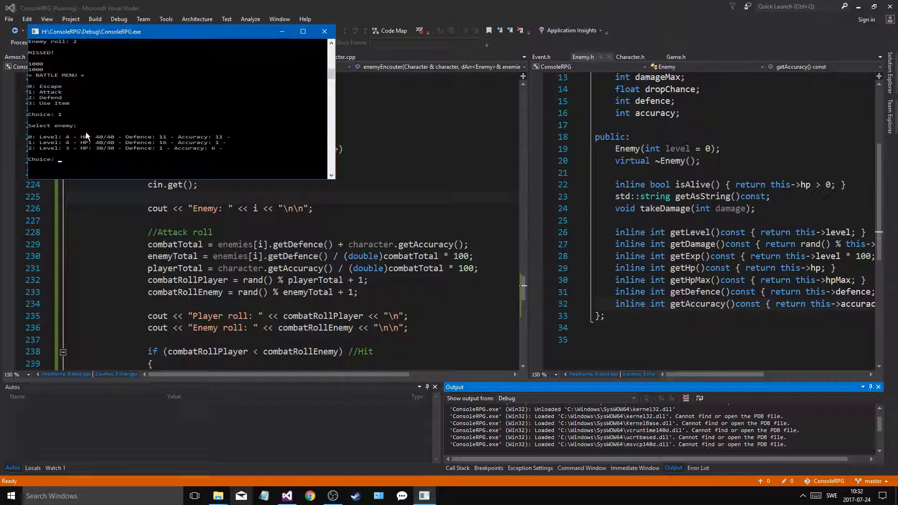
mouse_move(161, 142)
type("0")
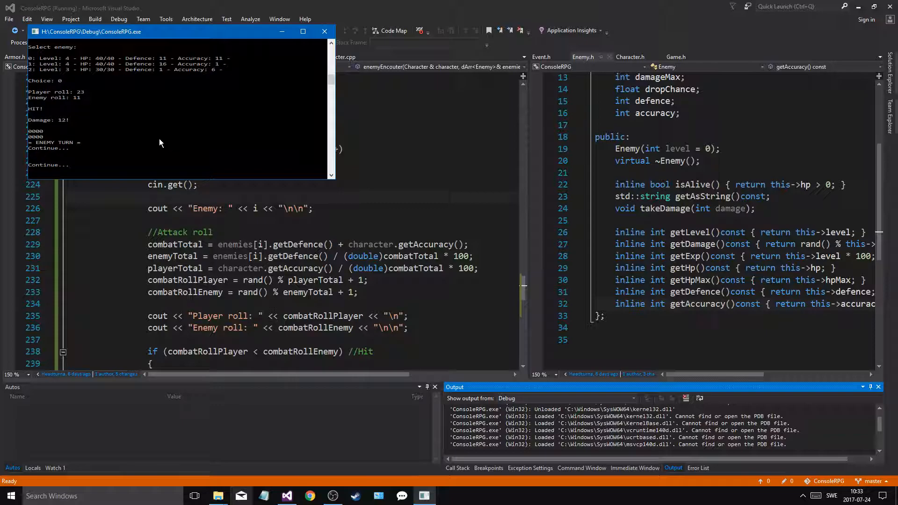
key("enter")
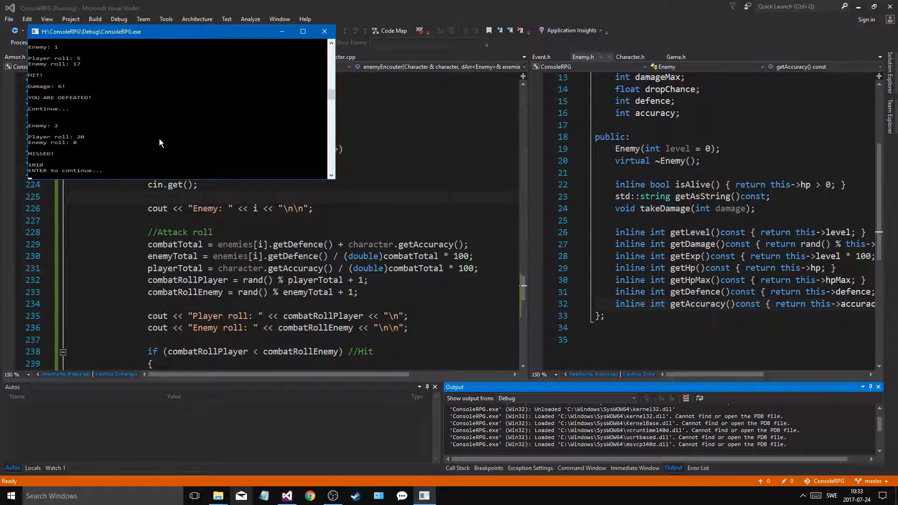
key("enter")
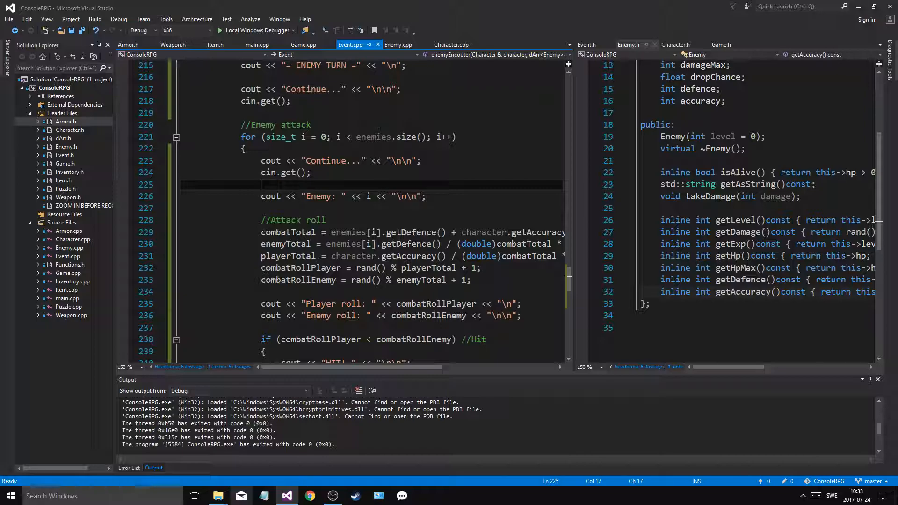
Add cin.ignore() before cin.get() inside the enemy loop, then scroll to the player turn
left_click(310, 172)
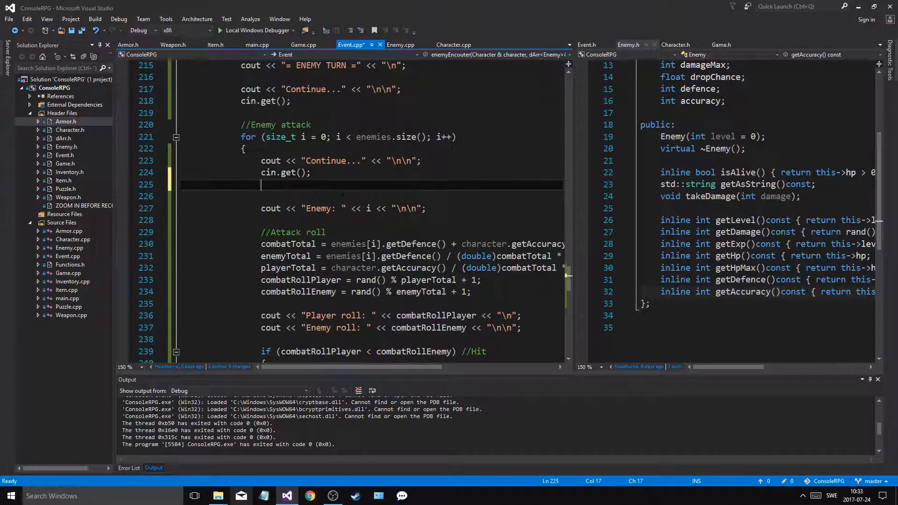
type("cin.ignotr<")
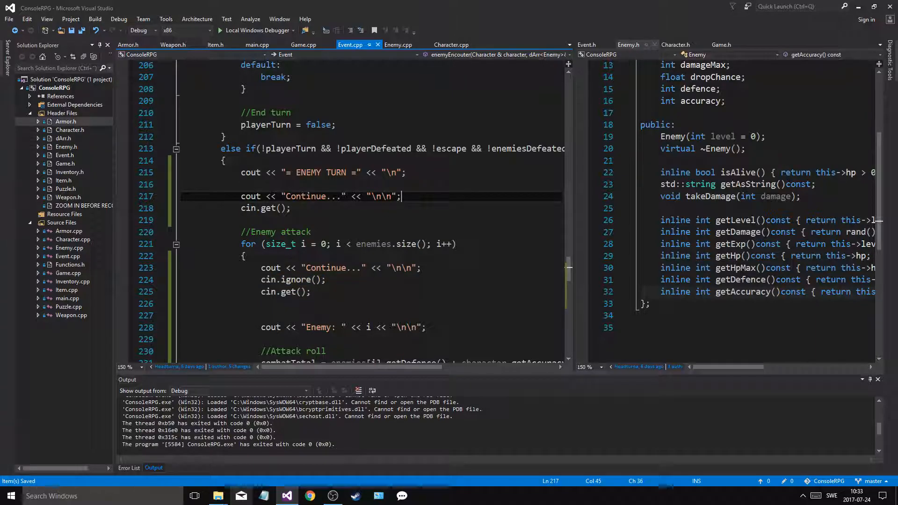
scroll("down", 3)
type("cout << \"= P")
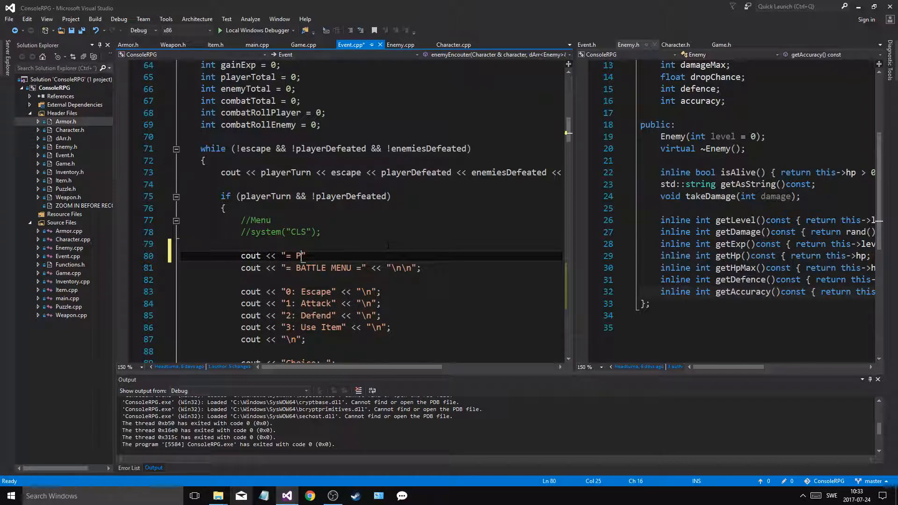
Above BATTLE MENU, add a '= PLAYER TURN =' header, cin.ignore(), a Continue prompt and cin.get()
type("L")
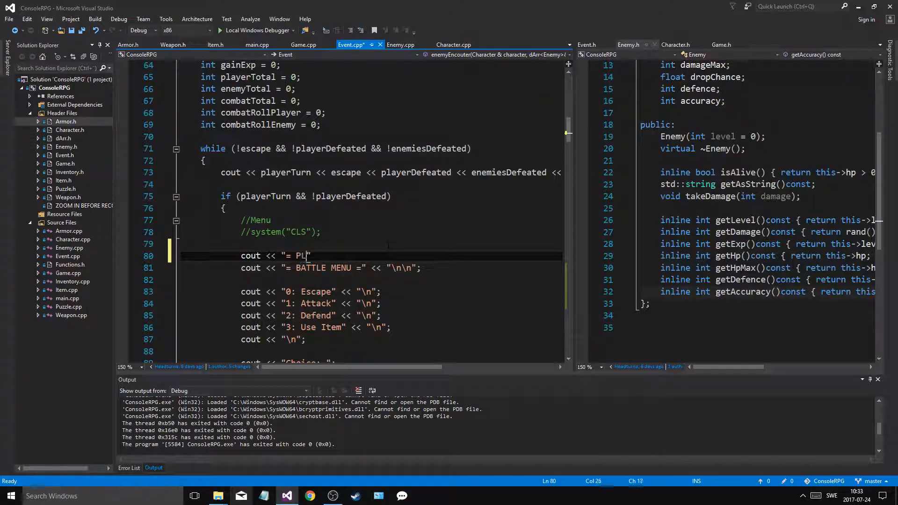
type("AYER TURN =")
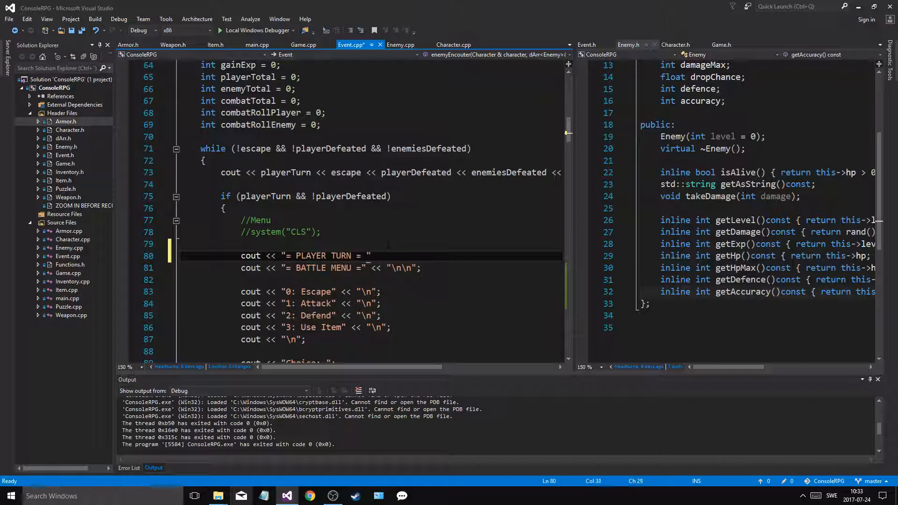
type("<<")
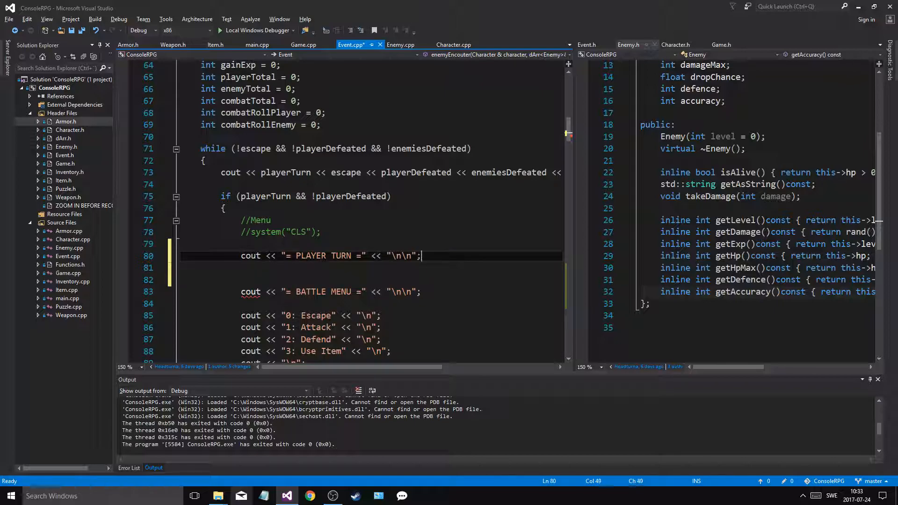
type("cin.ignore();")
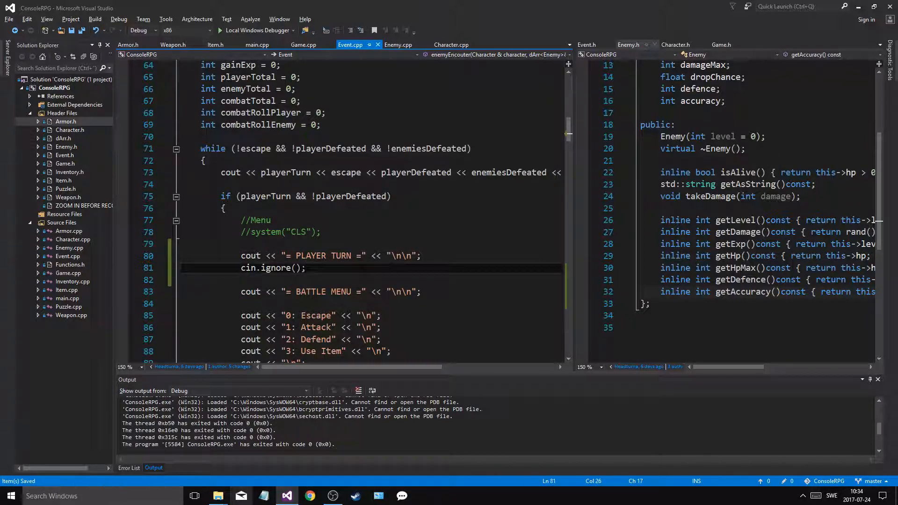
type("cin.get();")
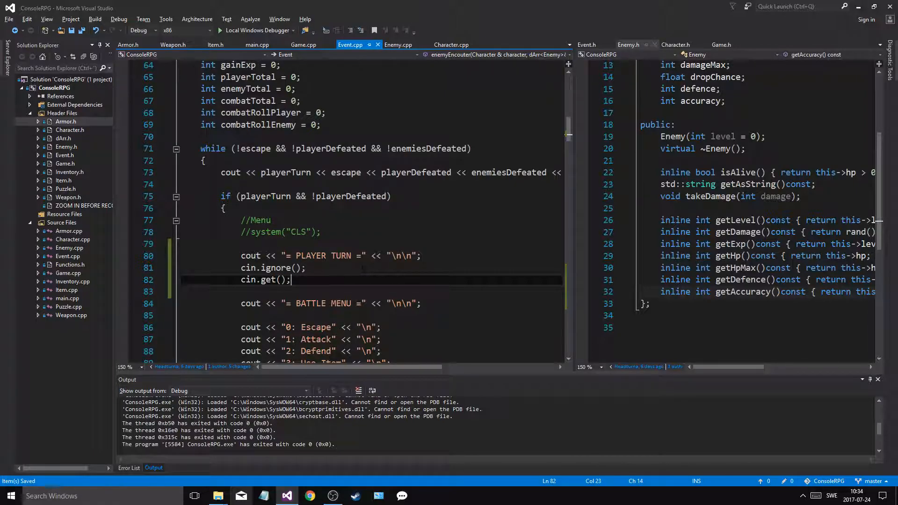
type("cu")
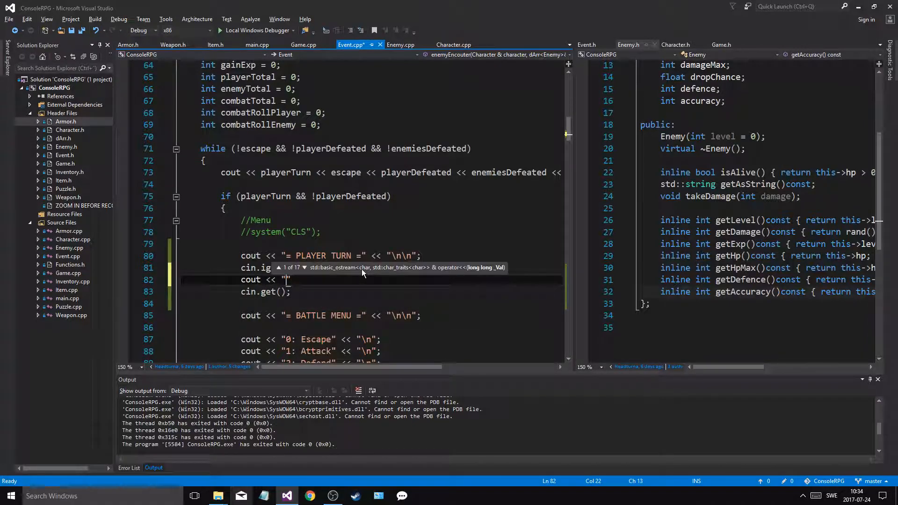
type("Continue\" << \"\\n\\n\";")
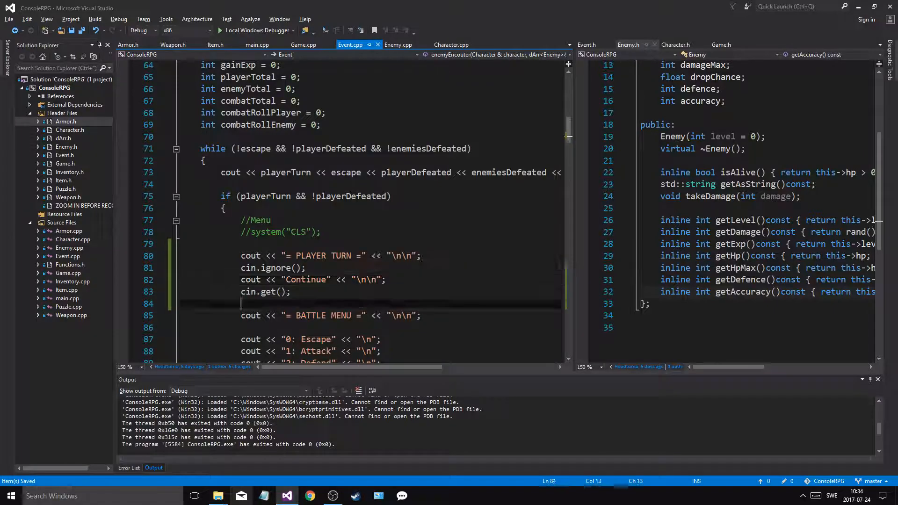
scroll("down", 3)
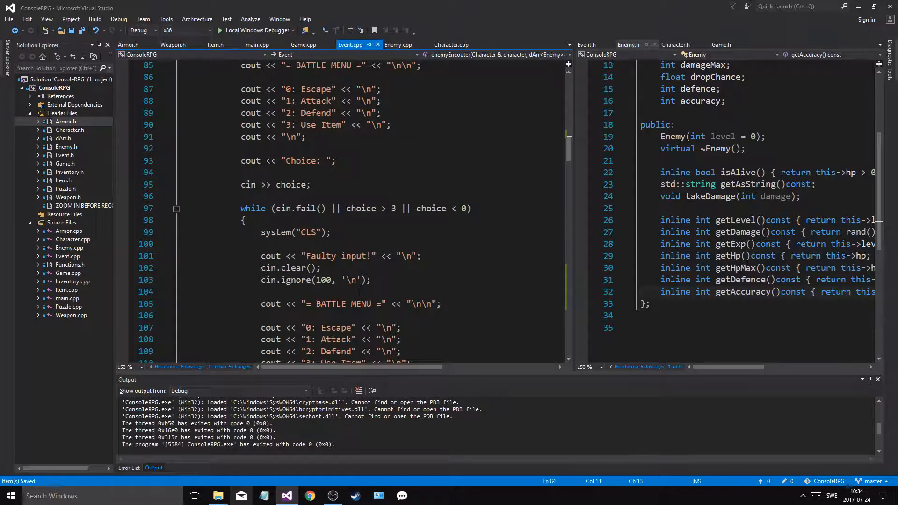
scroll("down", 3)
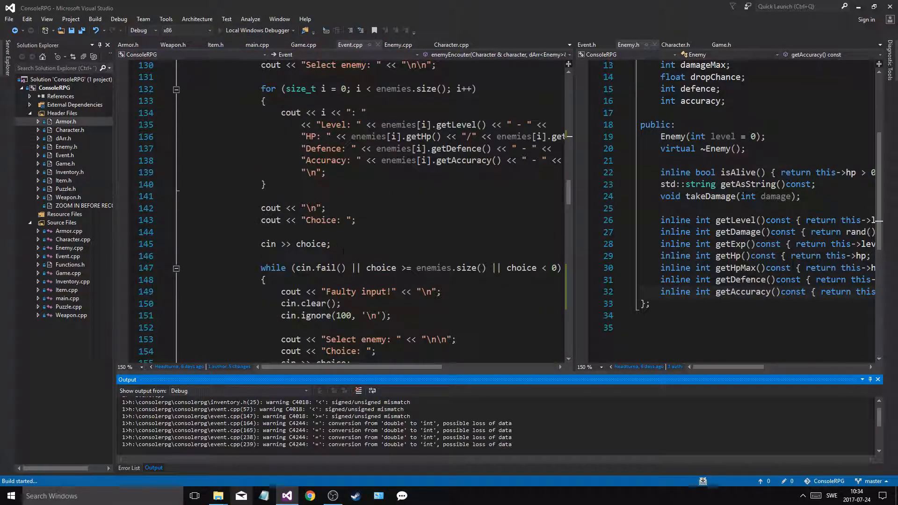
Start ConsoleRPG with the Local Windows Debugger to test the new turn prompts
left_click(239, 31)
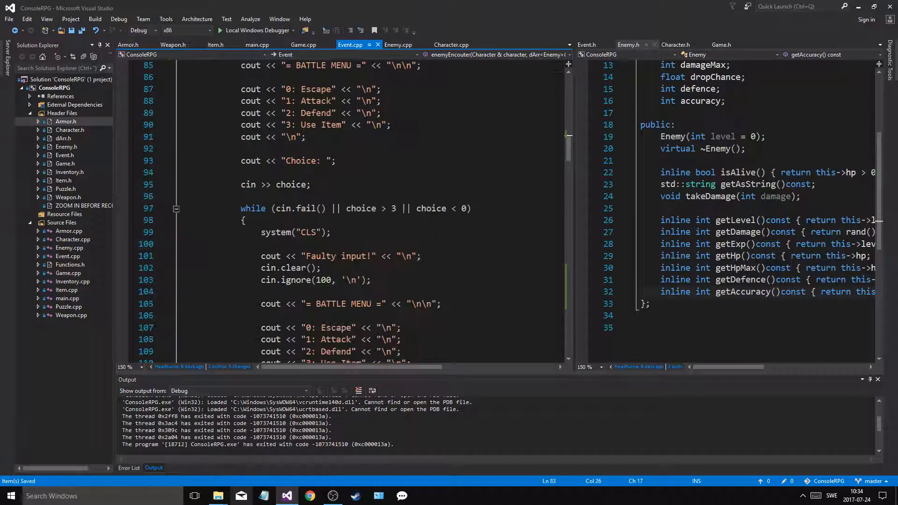
scroll("down", 3)
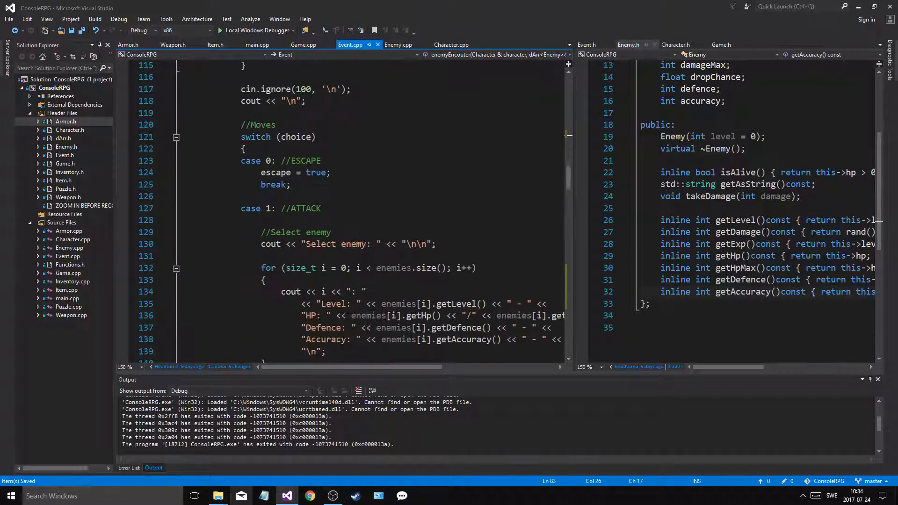
scroll("down", 3)
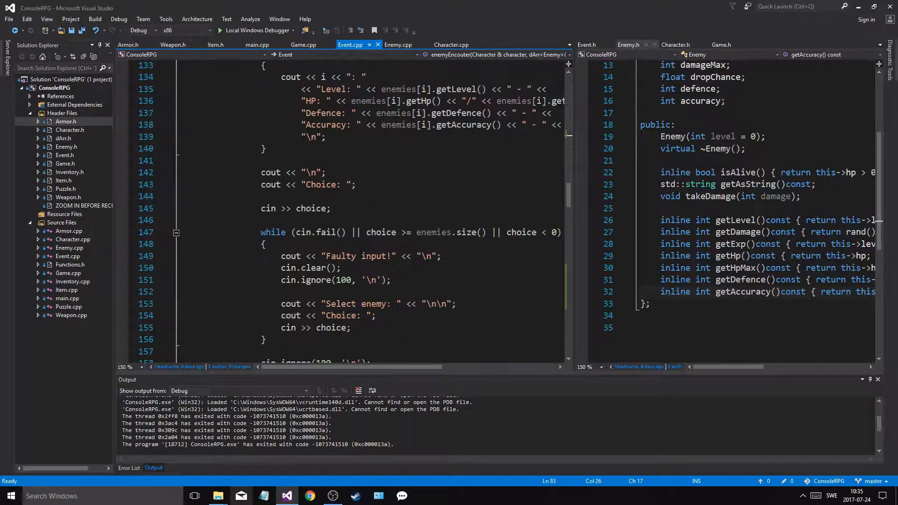
scroll("down", 3)
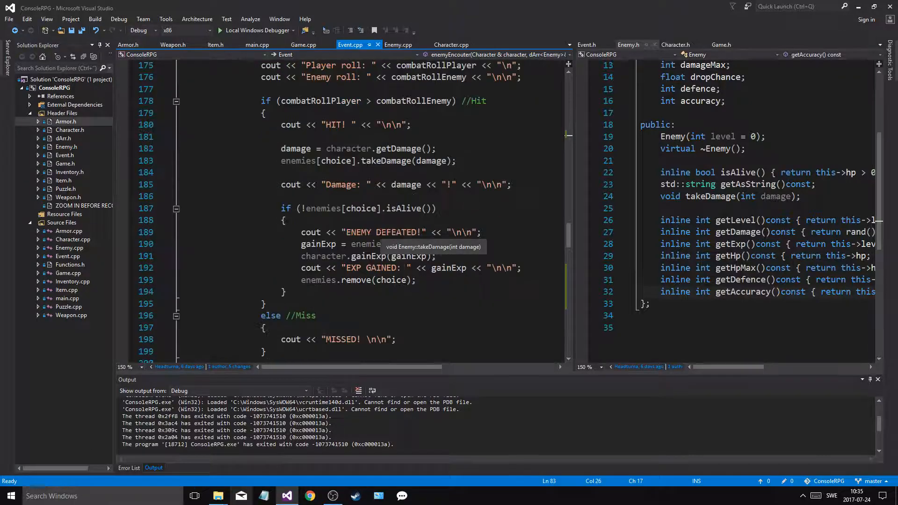
scroll("down", 3)
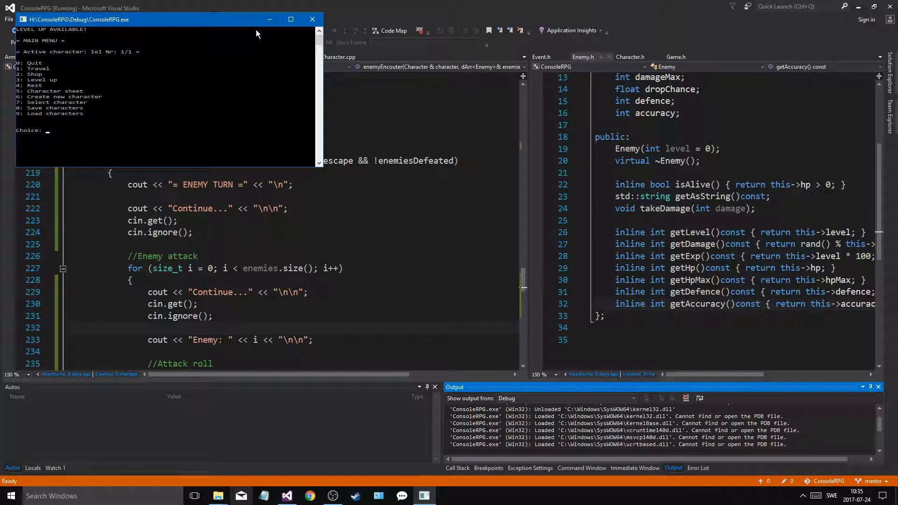
Enter menu choice 3 in the ConsoleRPG console
type("3")
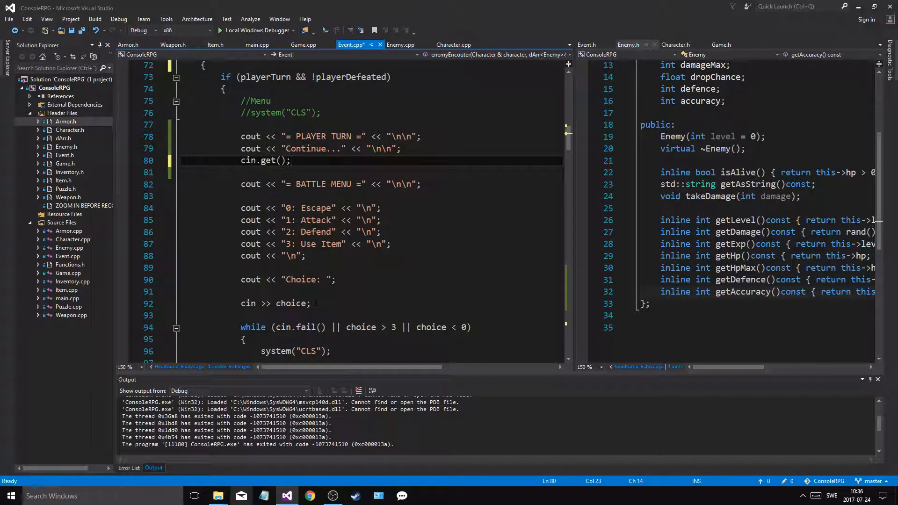
Scroll down Event.cpp to the enemy attack loop
scroll("down", 3)
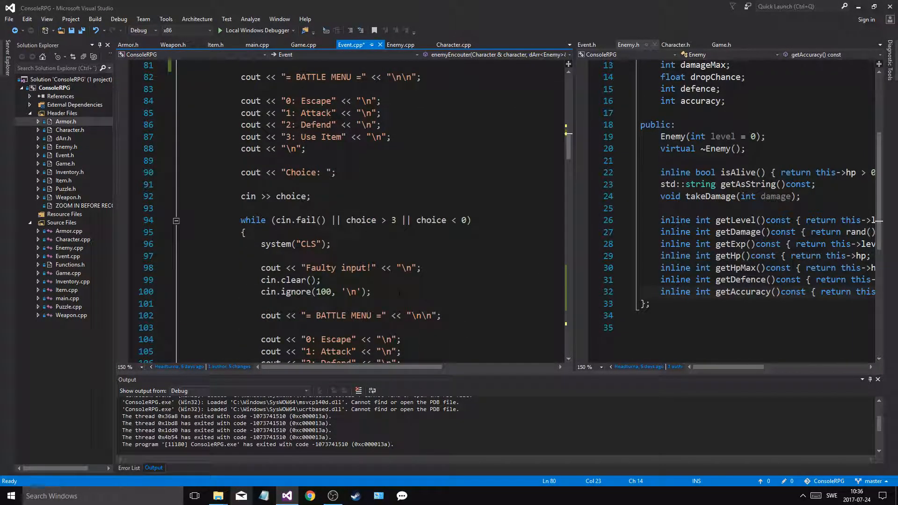
scroll("down", 3)
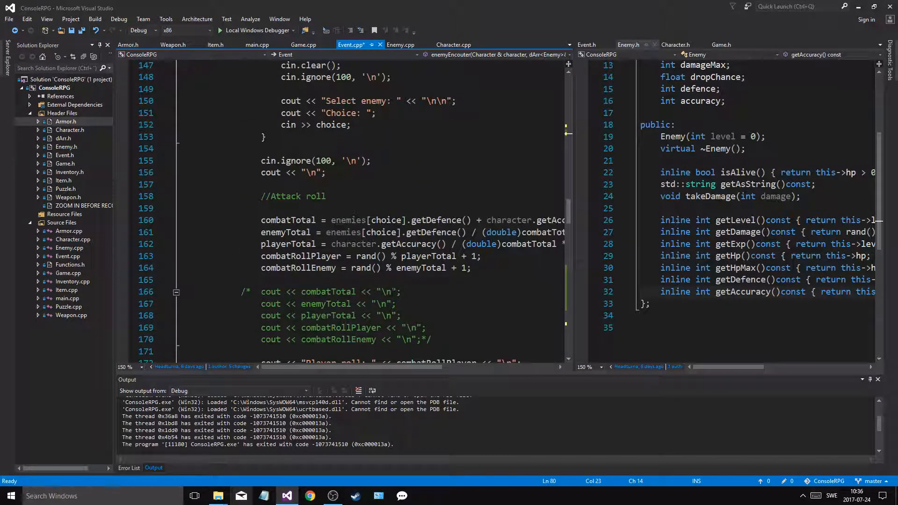
scroll("down", 3)
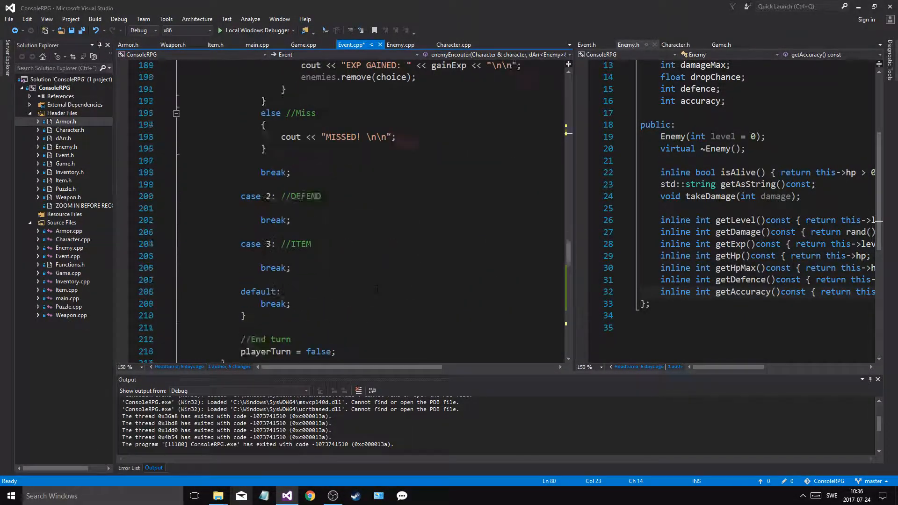
scroll("down", 3)
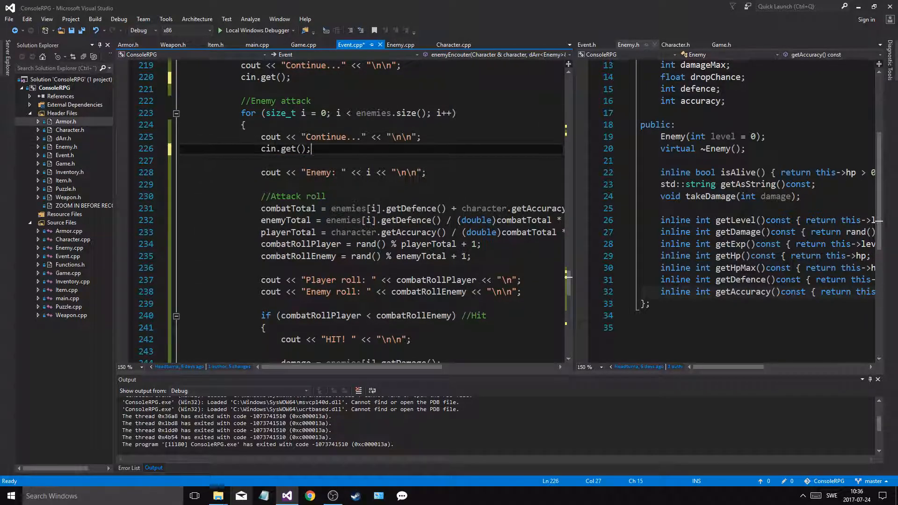
Copy the screen-clearing call from mainMenu in Game.cpp
left_click(259, 45)
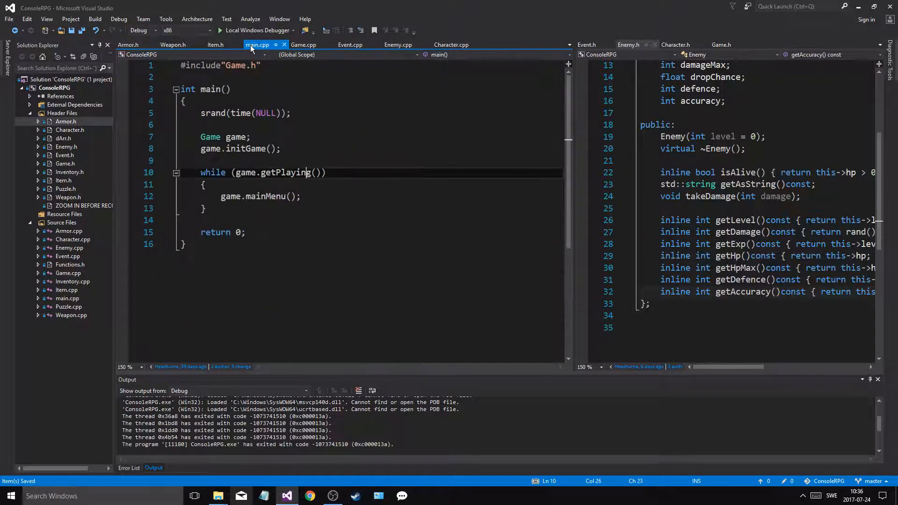
left_click(304, 45)
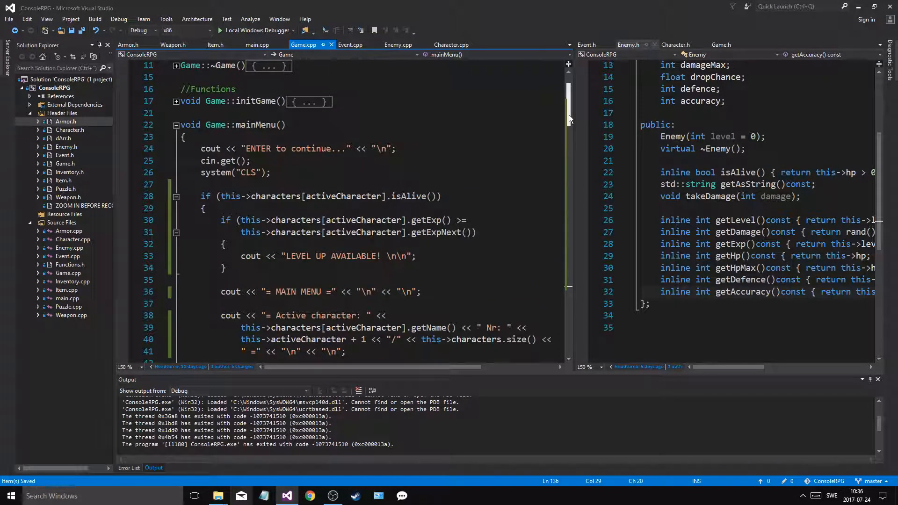
scroll("down", 3)
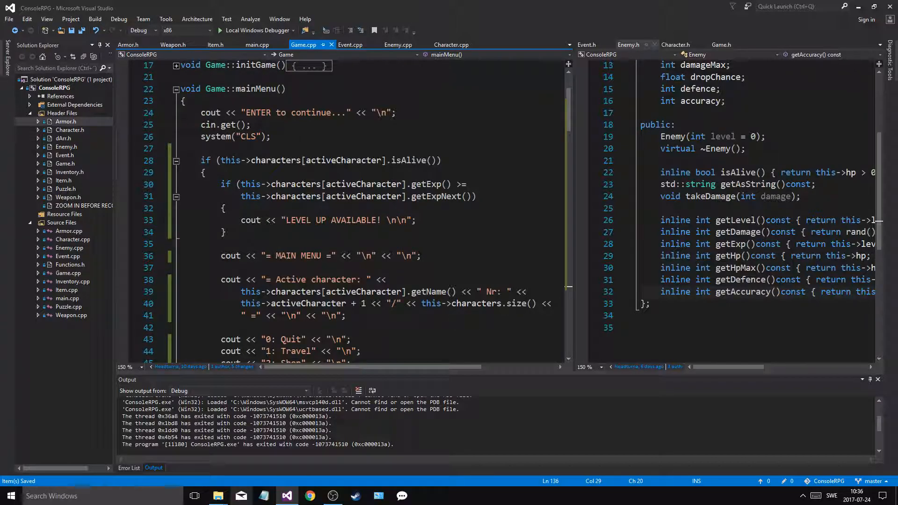
double_click(216, 137)
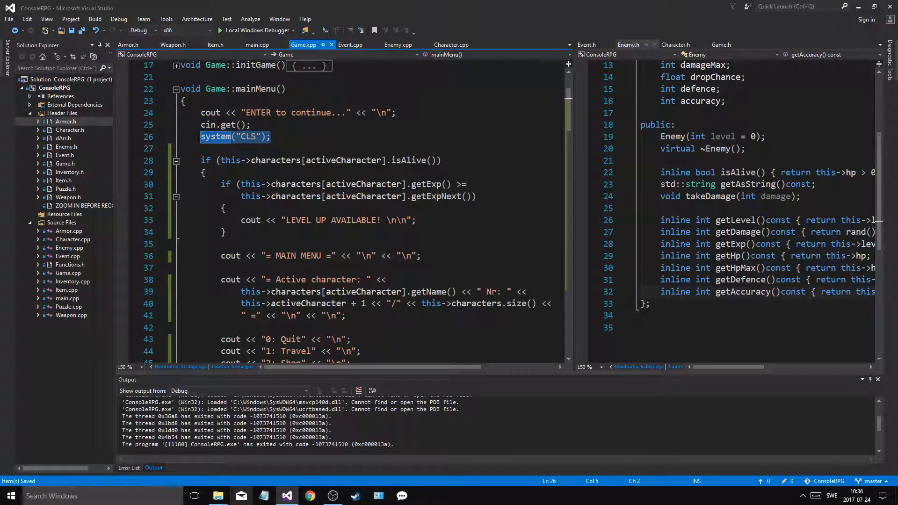
mouse_move(274, 54)
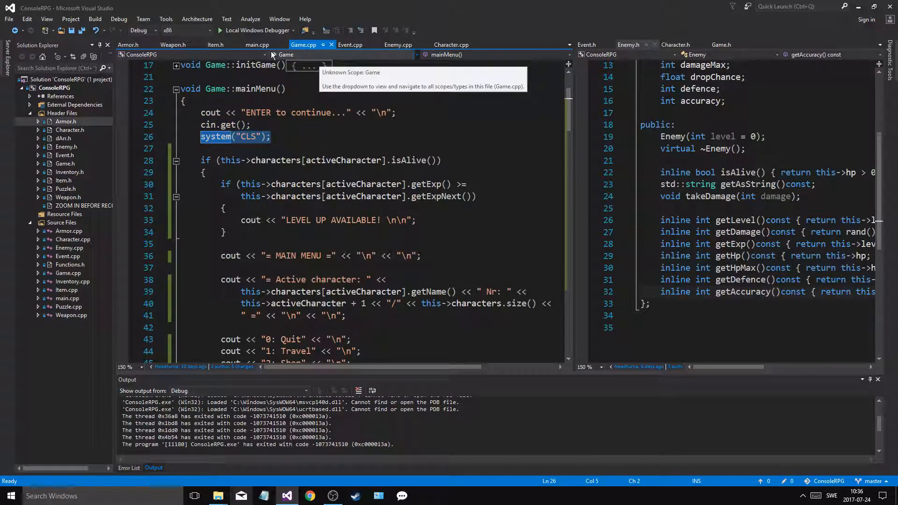
Add system("CLS"); after the Continue pauses in both Event.cpp turns and start the build
left_click(350, 44)
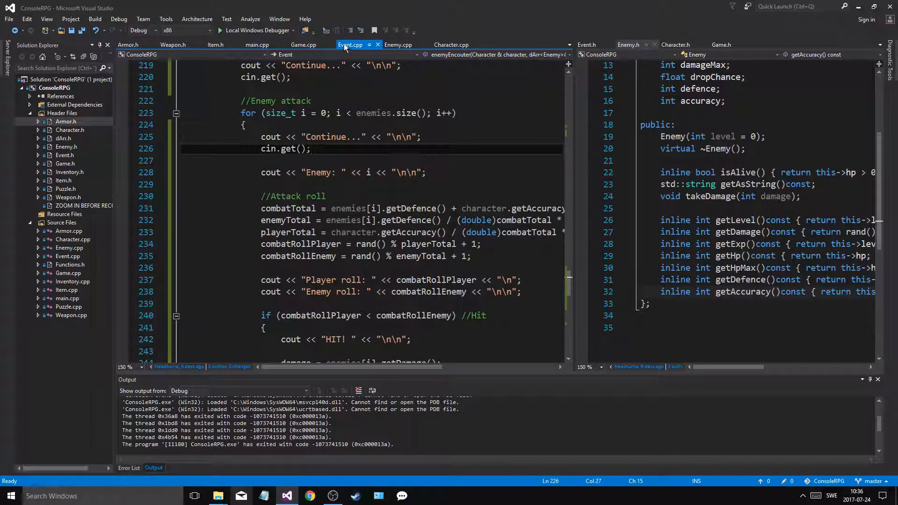
type("system(\"CLS\");")
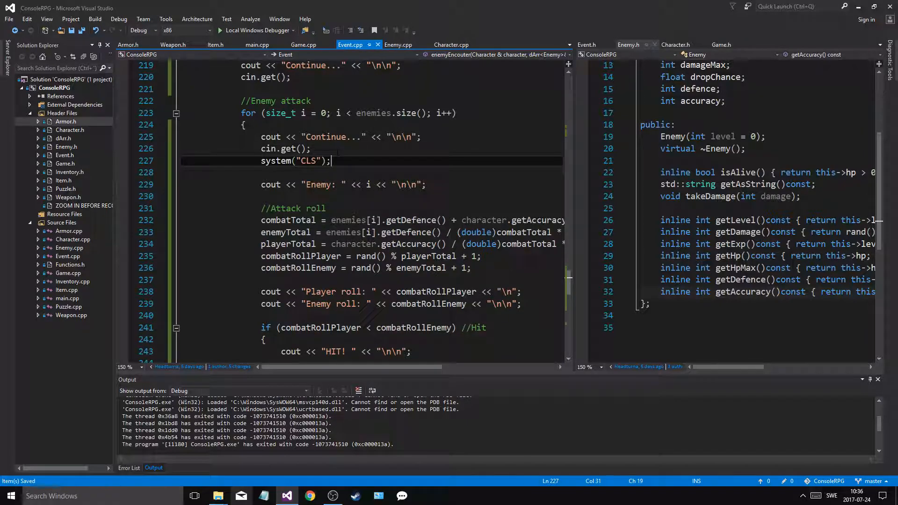
mouse_move(568, 278)
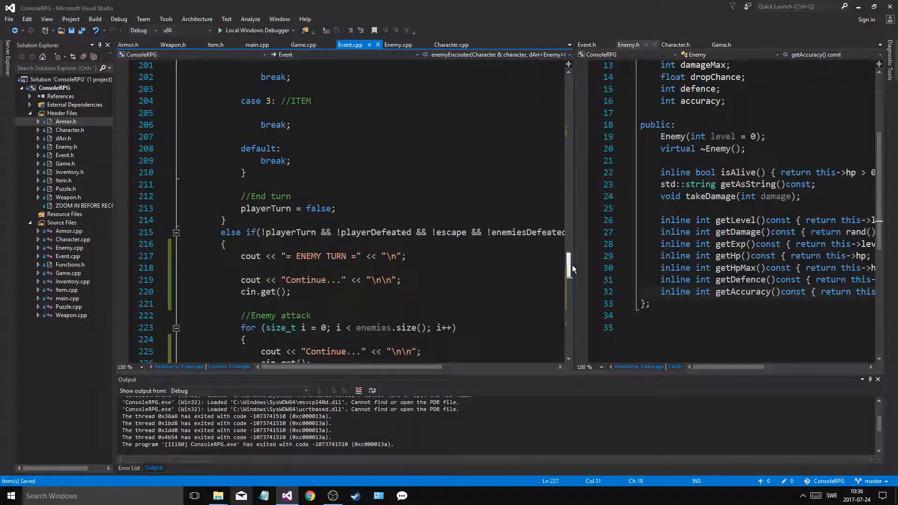
type("system(\"CLS\");")
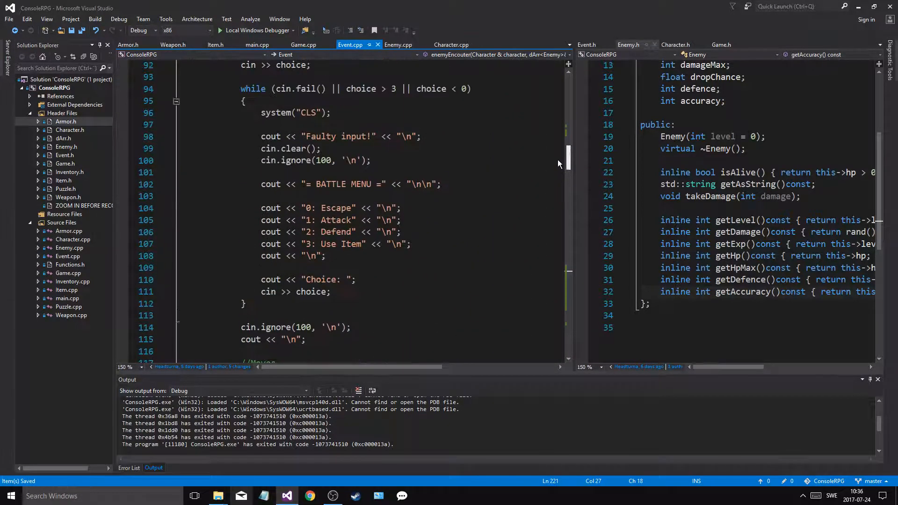
scroll("up", 3)
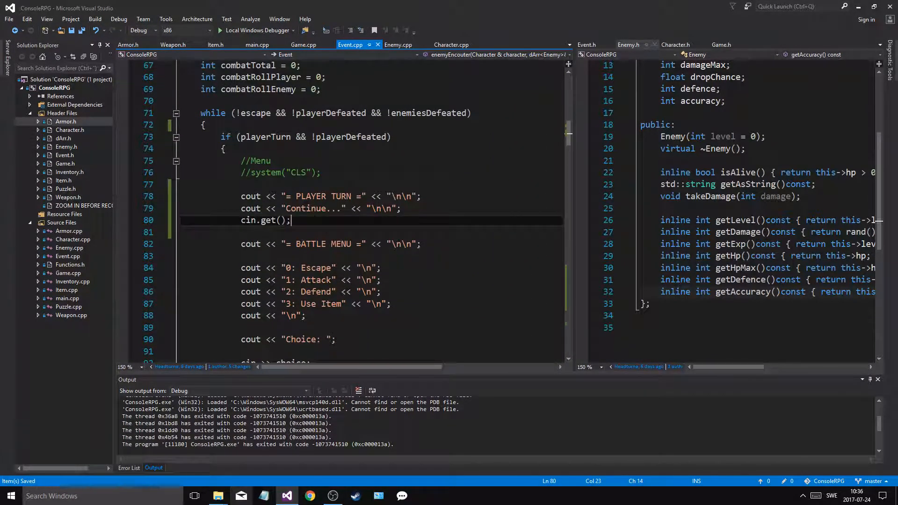
left_click(254, 31)
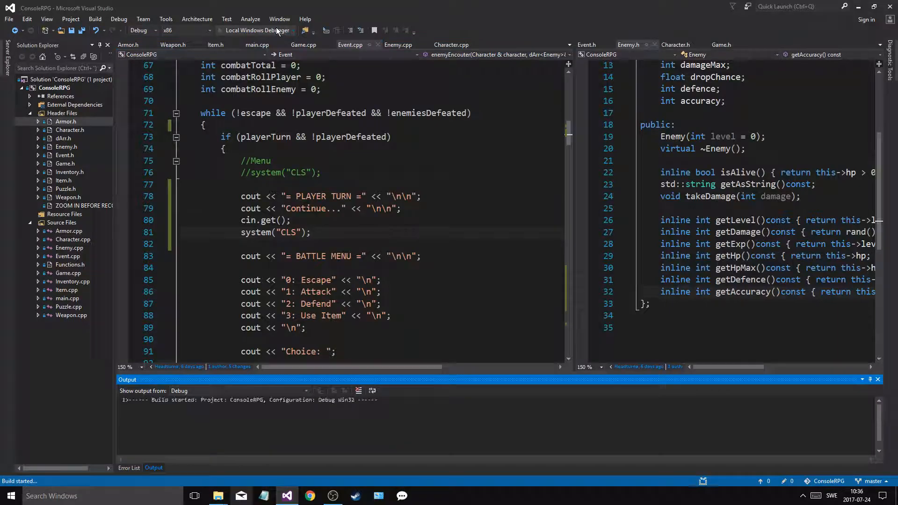
Travel into a battle and attack through enemy turns until the player is defeated
left_click(254, 31)
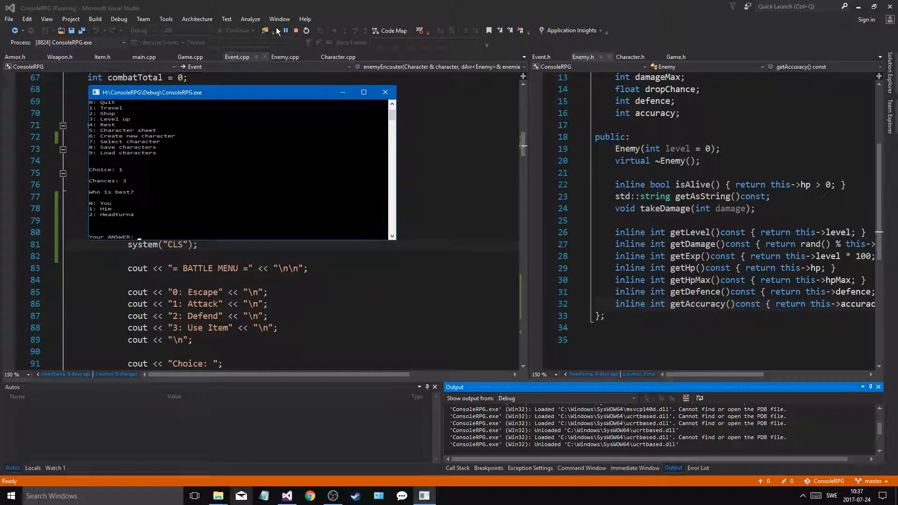
type("2")
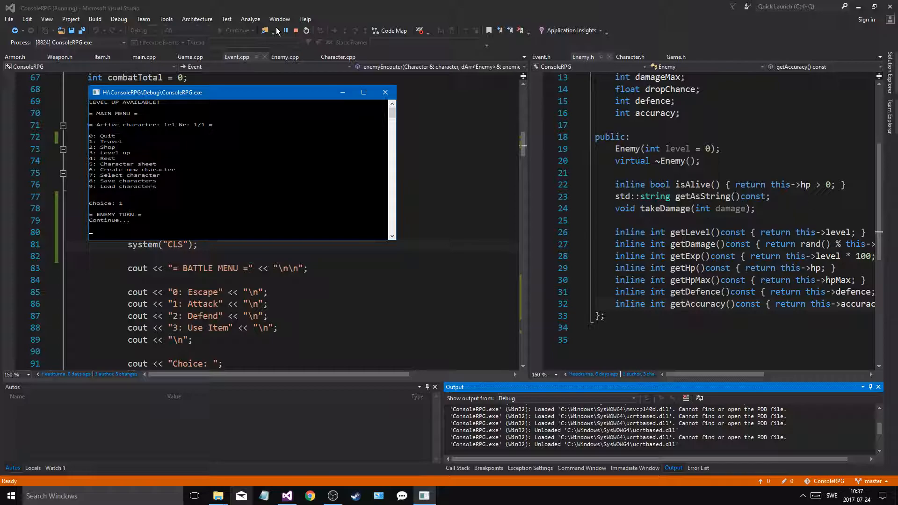
key("enter")
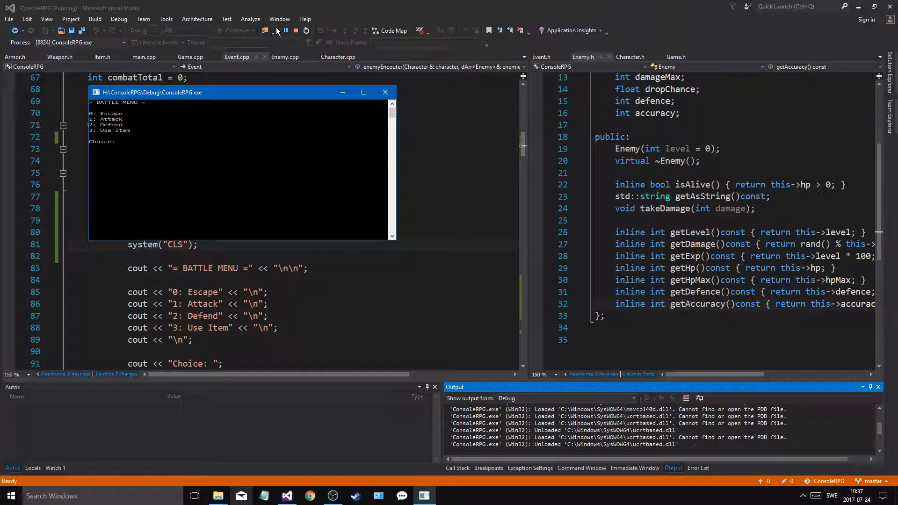
type("1")
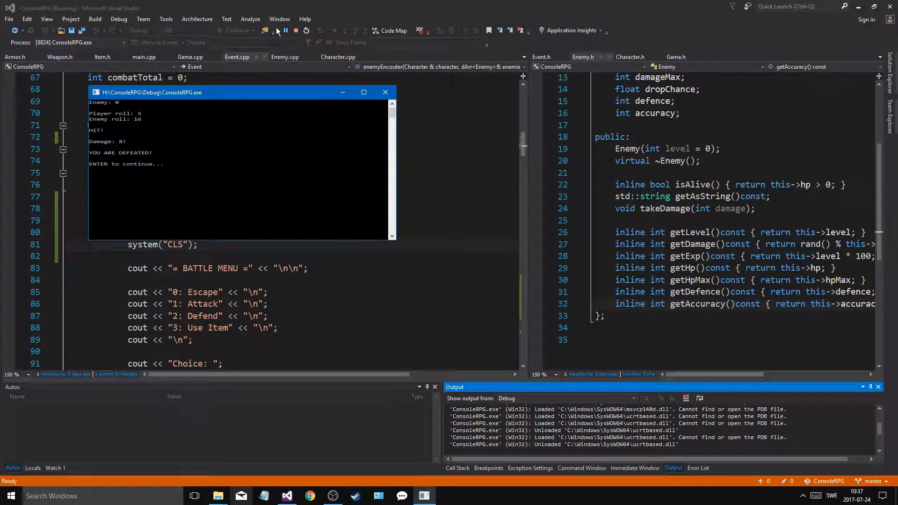
key("enter")
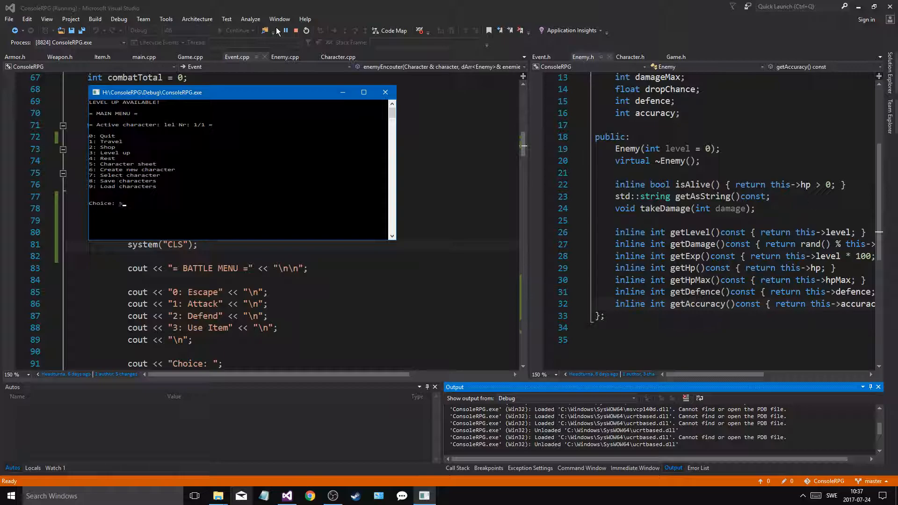
Check HP on the character sheet, return to the main menu and close the game
key("enter")
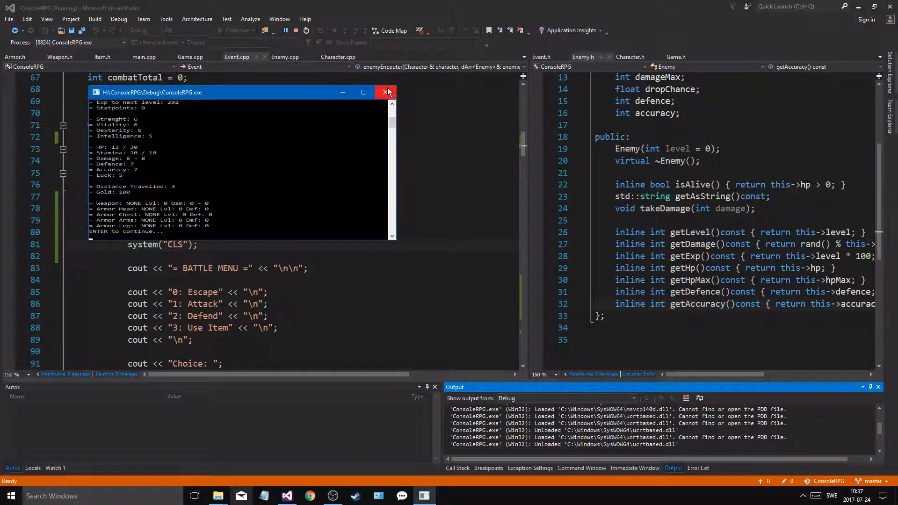
mouse_move(386, 92)
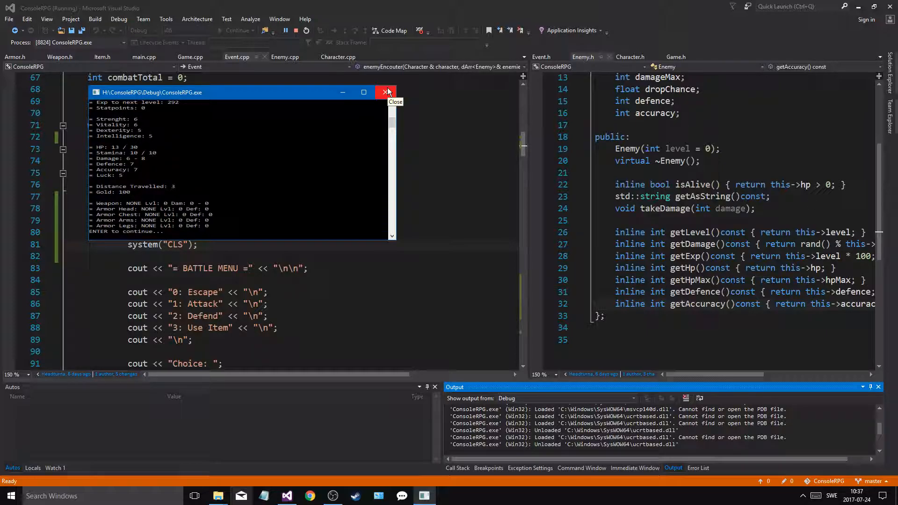
mouse_move(301, 147)
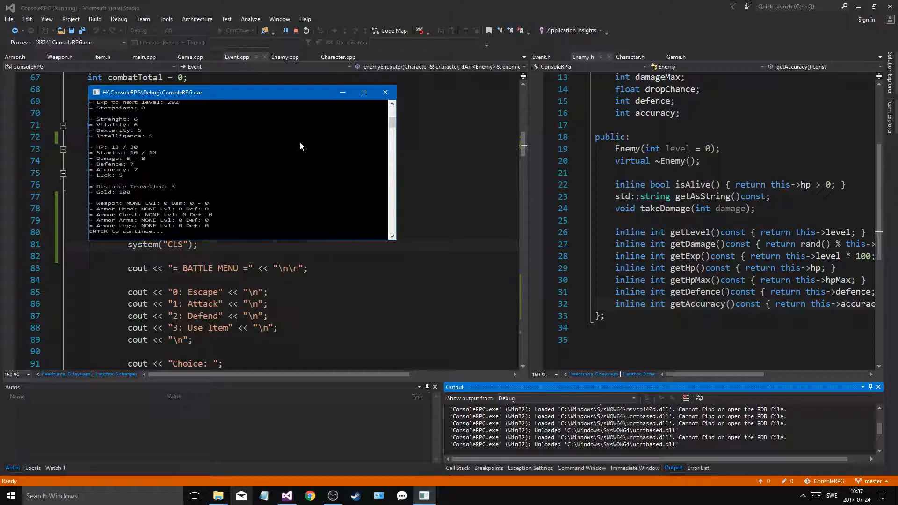
key("enter")
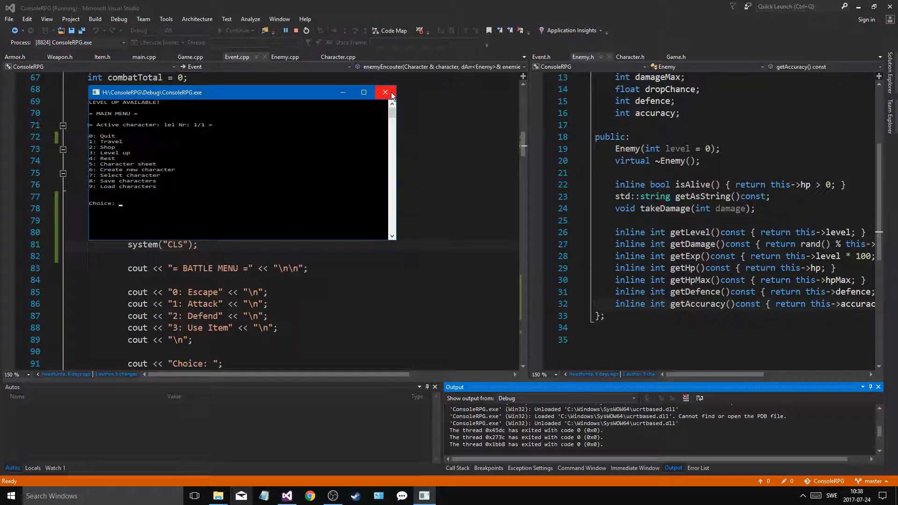
left_click(386, 92)
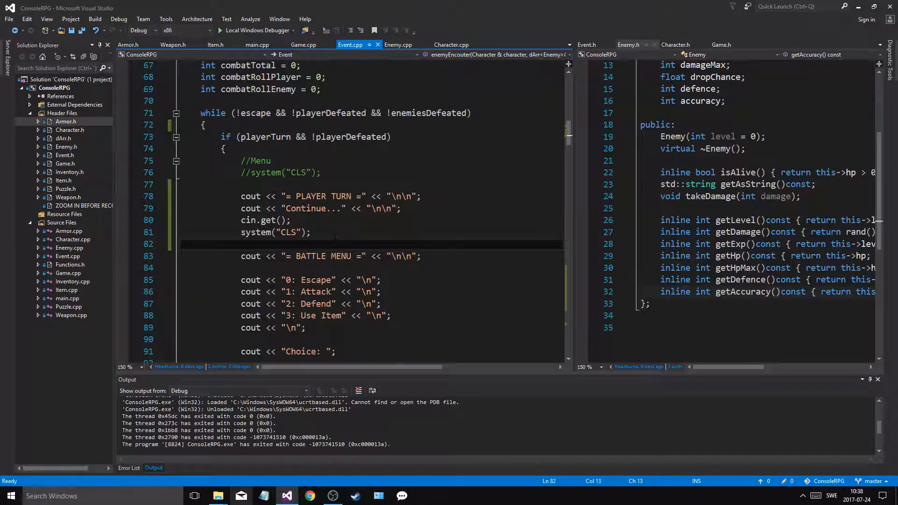
key("Ctrl+S")
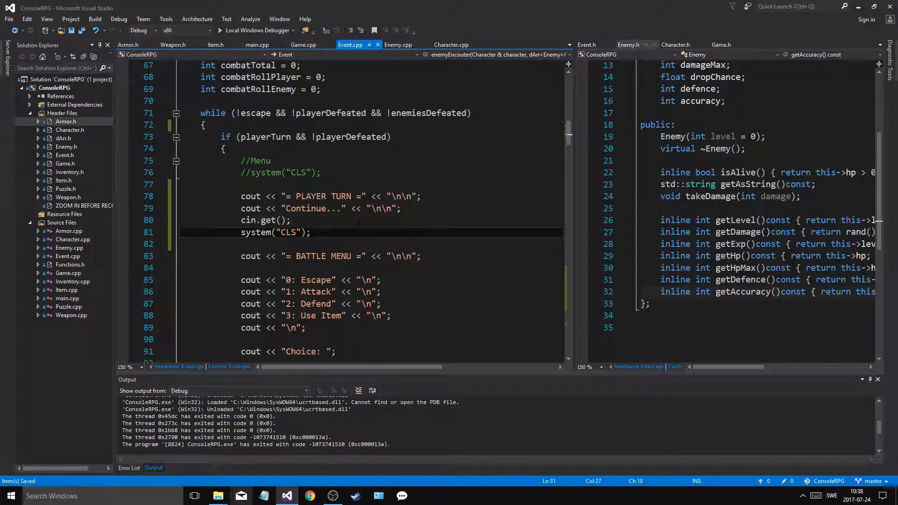
scroll("down", 3)
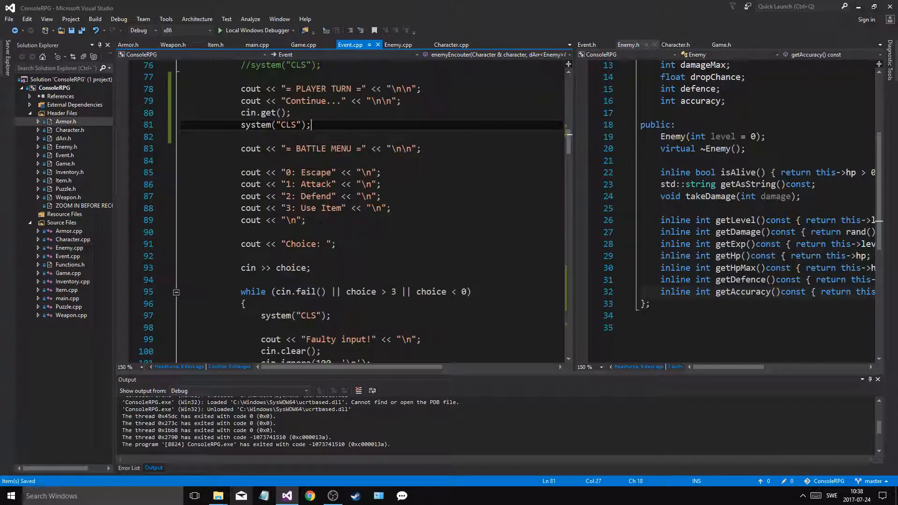
scroll("down", 3)
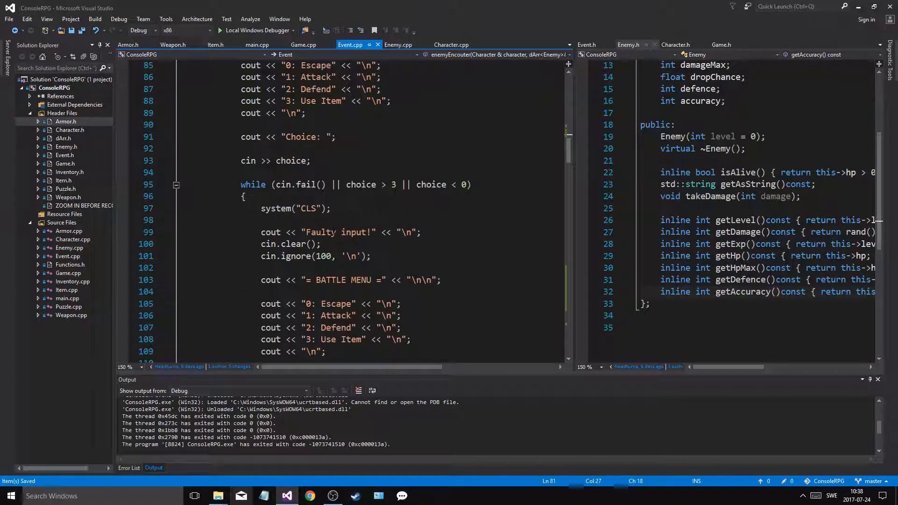
scroll("down", 3)
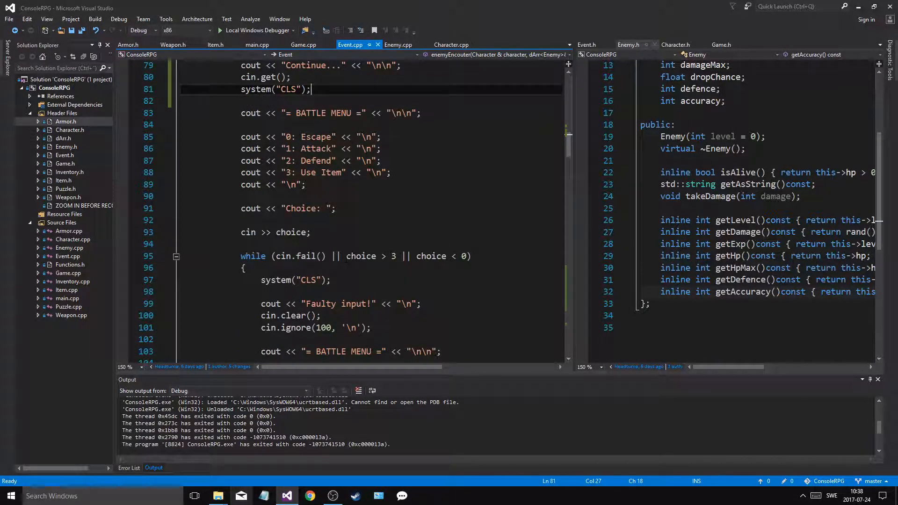
scroll("down", 3)
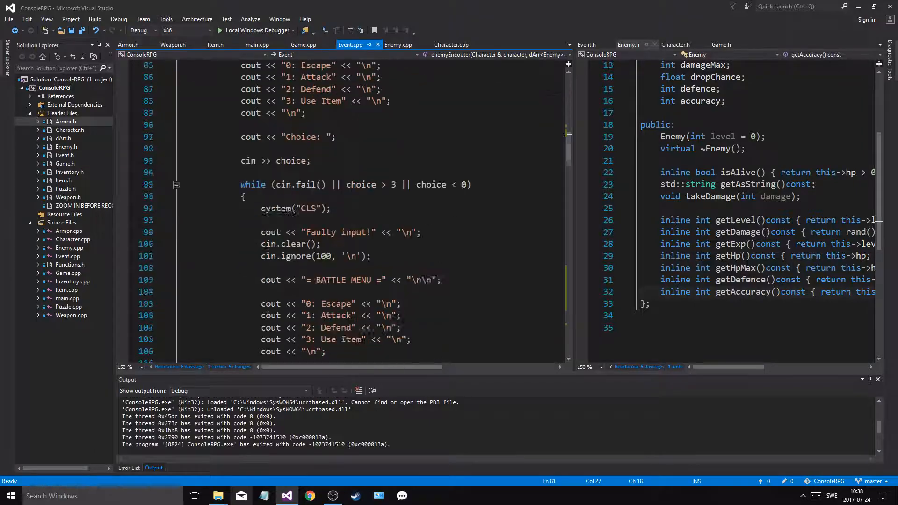
scroll("down", 3)
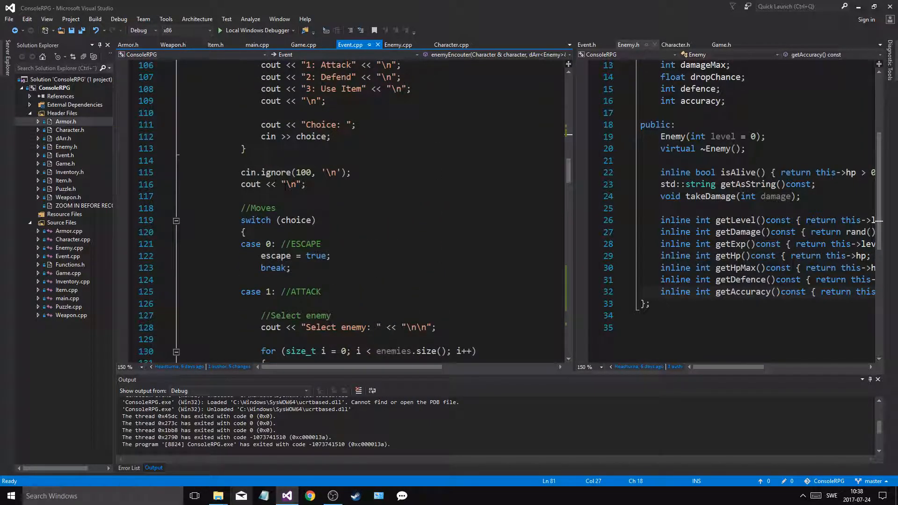
scroll("down", 3)
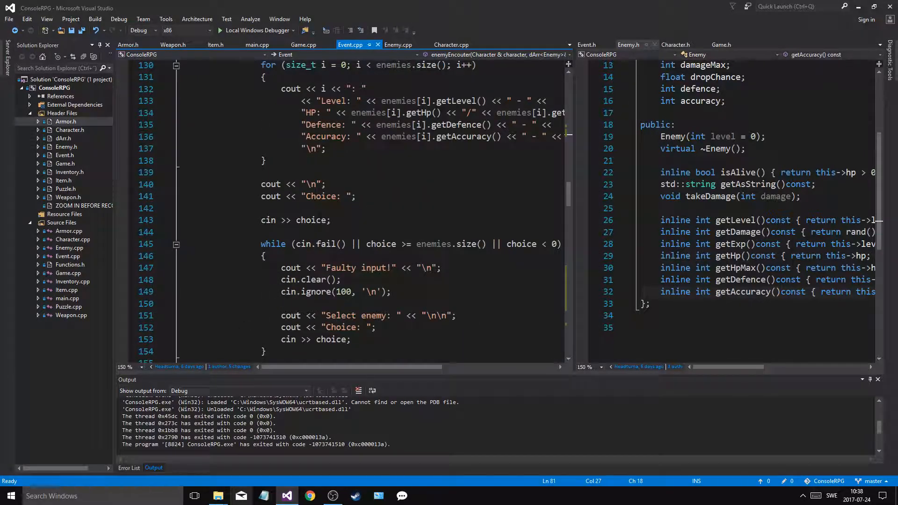
scroll("down", 3)
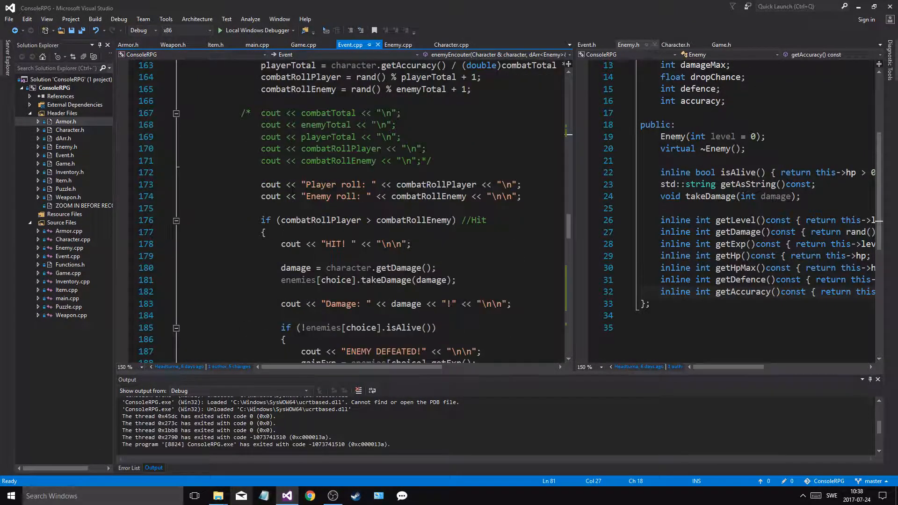
scroll("down", 3)
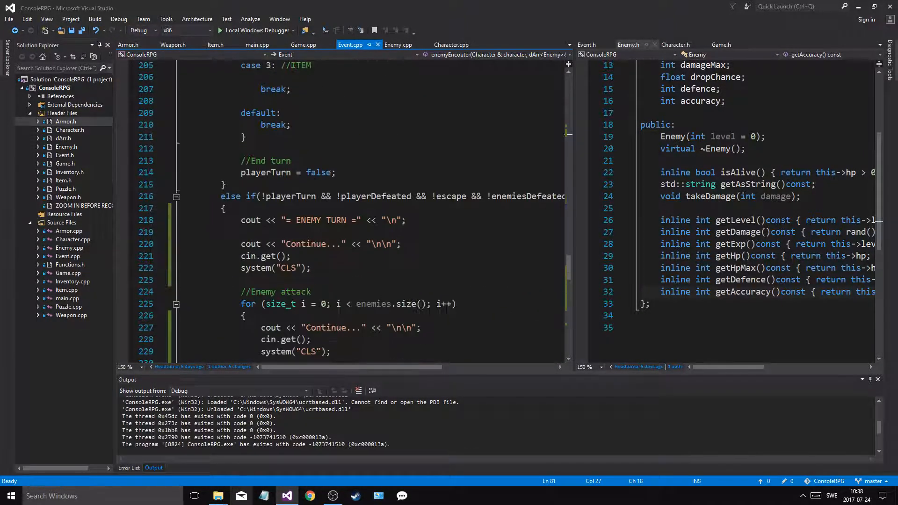
scroll("down", 3)
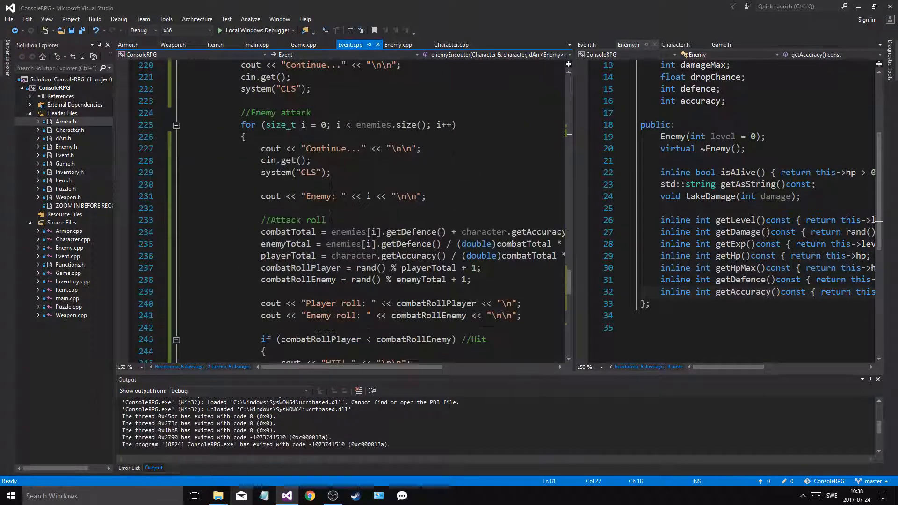
scroll("down", 3)
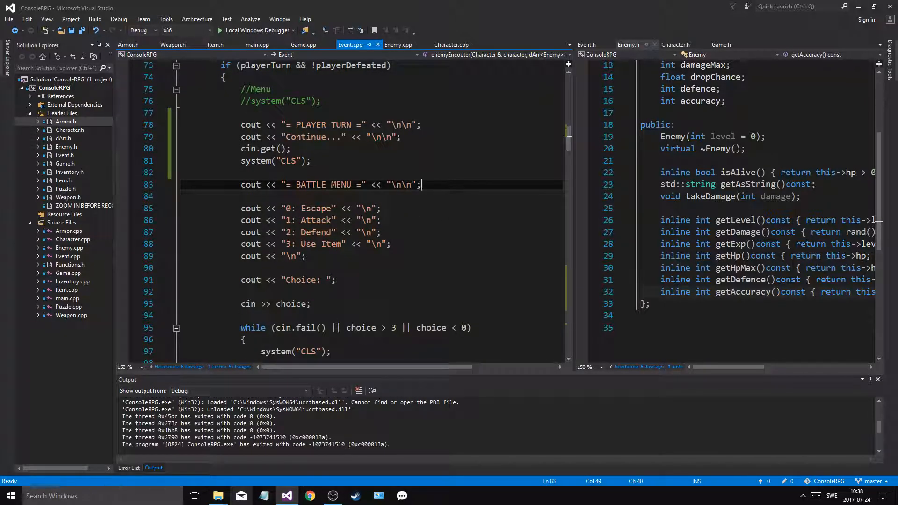
On line 84, add cout << "HP: " << character.getHP() << " / " << character.getHPMax() << "\n"
type("cout <<")
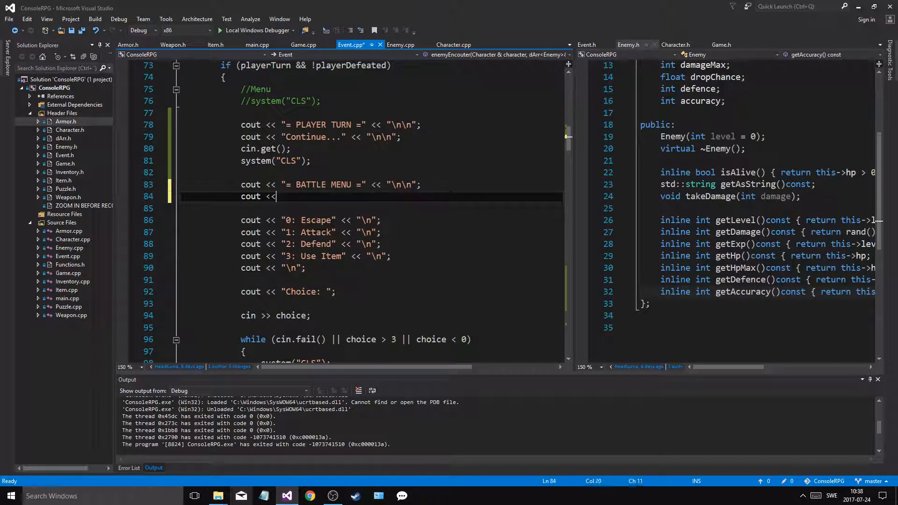
type("\"H")
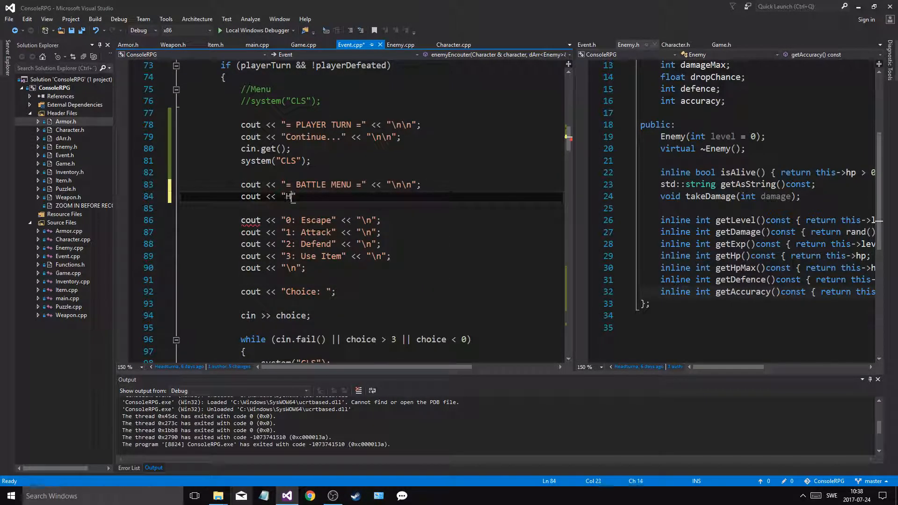
type("P: \" <<")
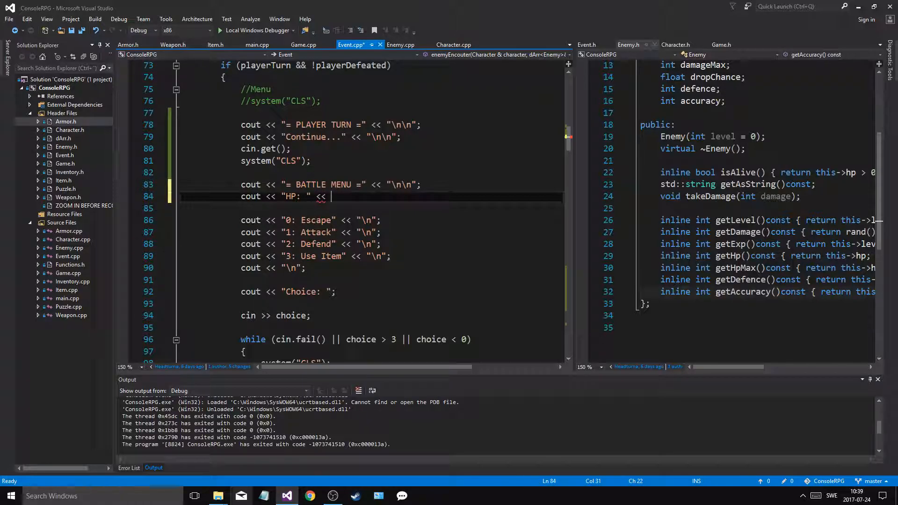
type("character.g")
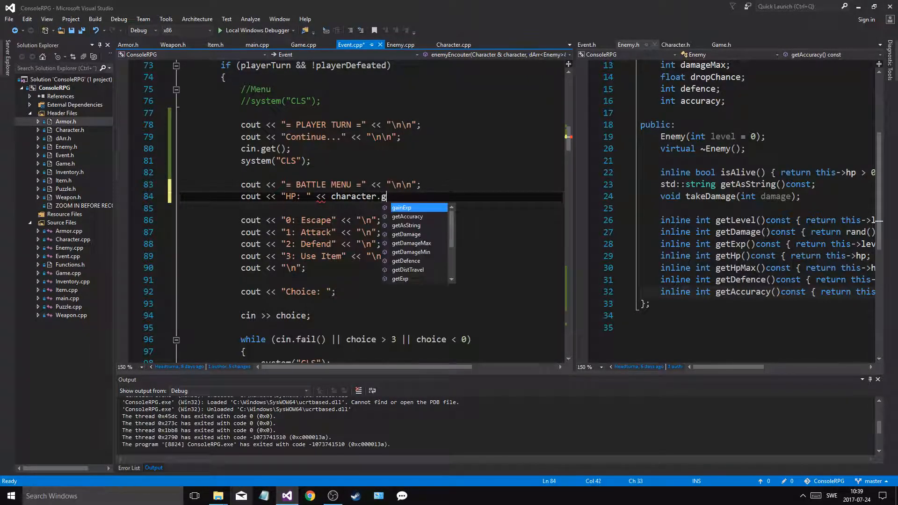
type("etHP << \" / \" <")
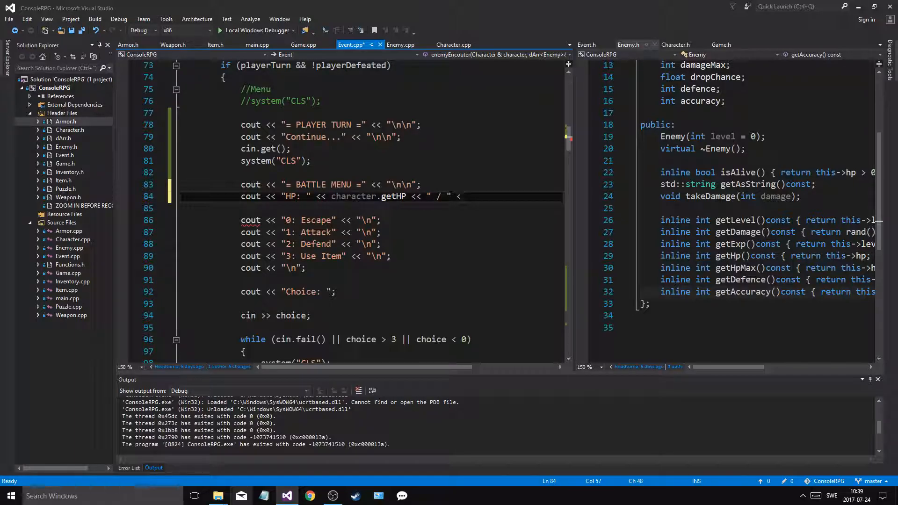
type("charag")
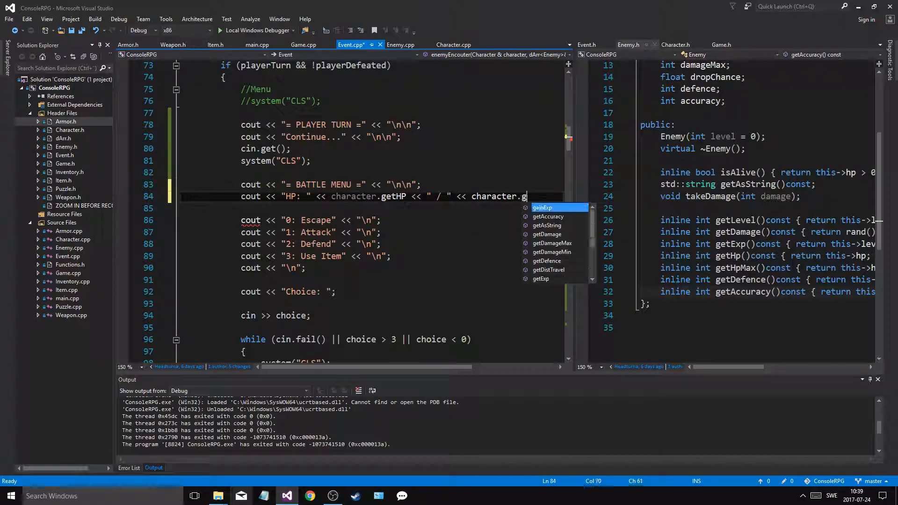
type("etHPMax(")
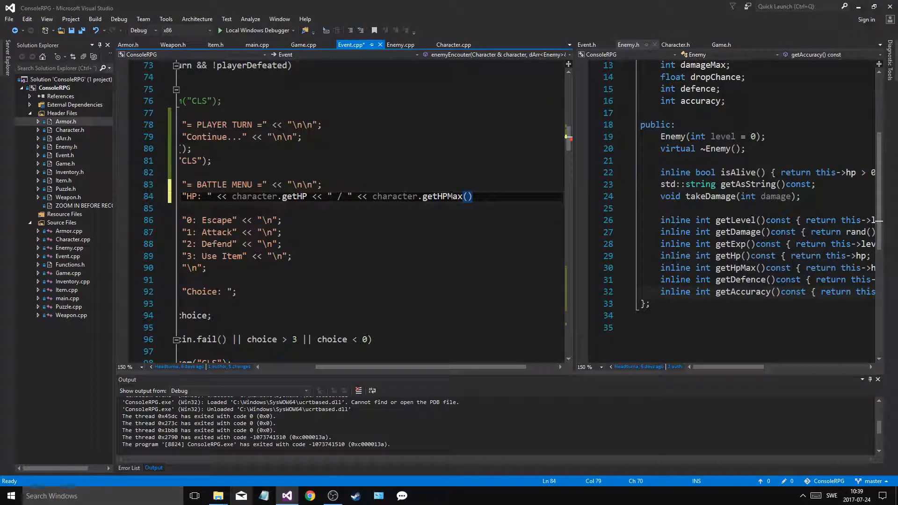
type("<< \"\\n\"")
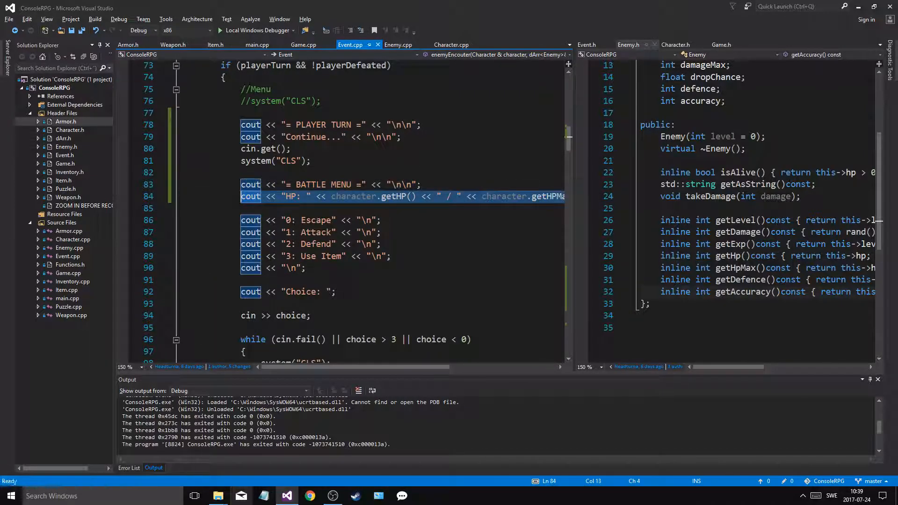
Print current / max HP after the enemy damage line, save Event.cpp and run the game
scroll("down", 3)
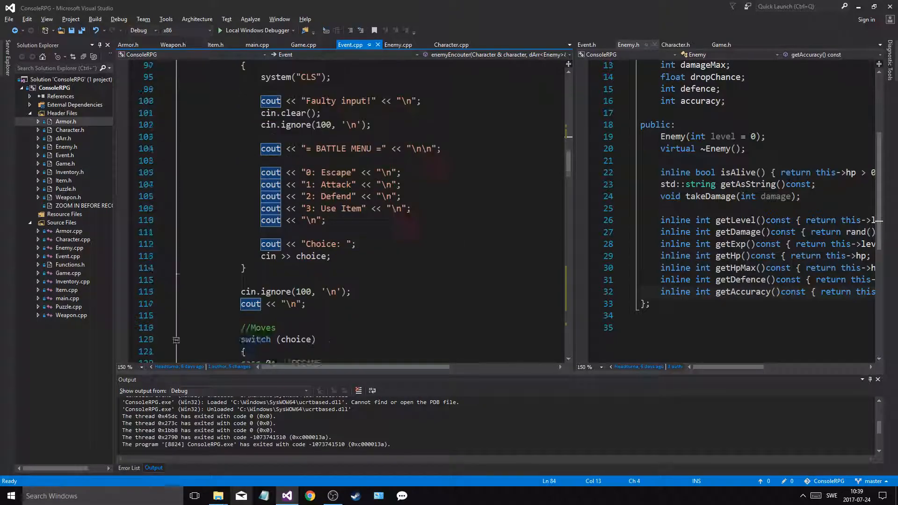
scroll("down", 3)
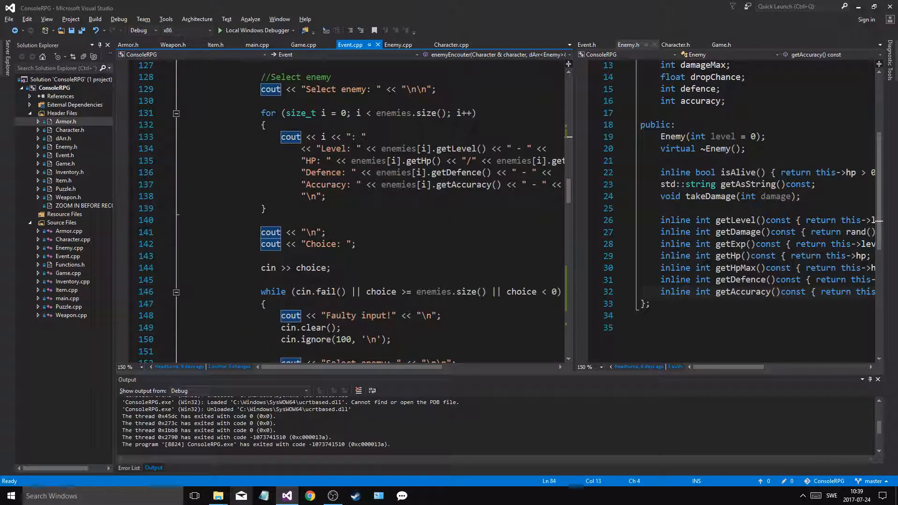
scroll("down", 3)
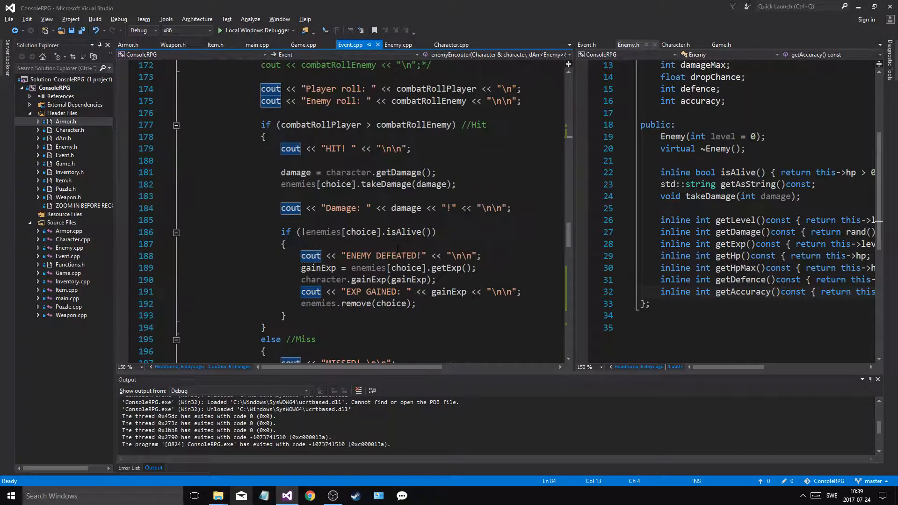
scroll("down", 3)
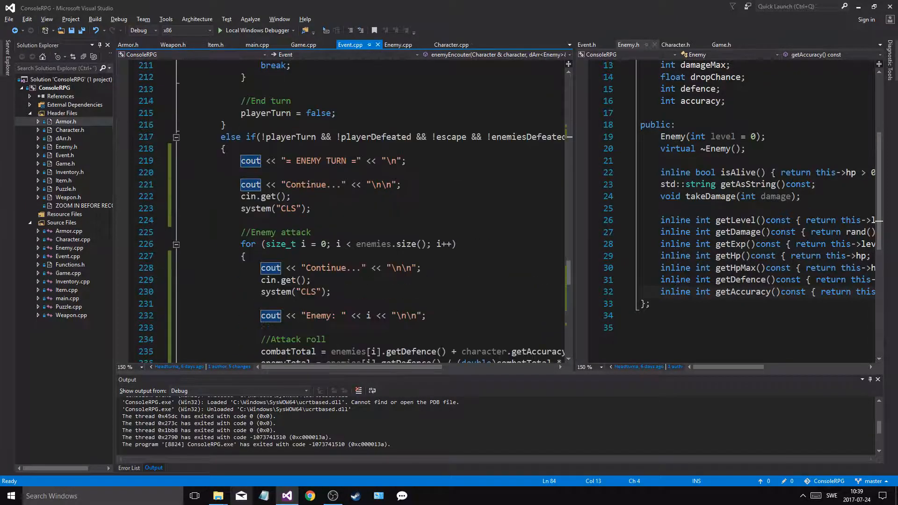
scroll("down", 3)
type("cout << \"Damage: \" << damage << \"!\" << \"\\n\";")
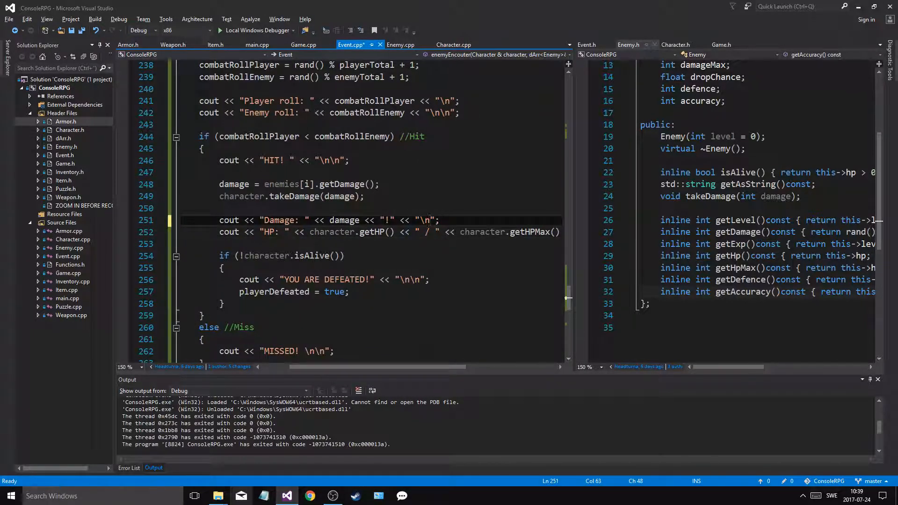
key("Ctrl+S")
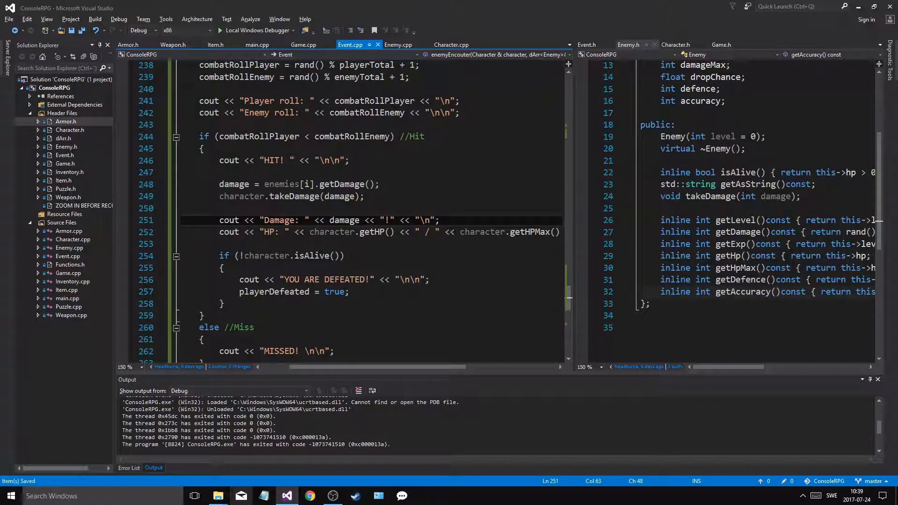
left_click(257, 31)
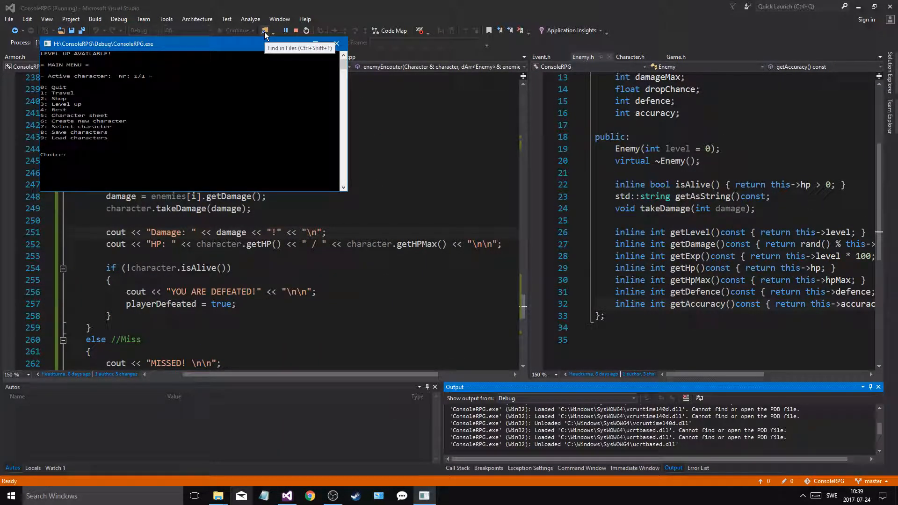
Load the saved character, start a battle and confirm the HP line reads 35 / 35
type("9")
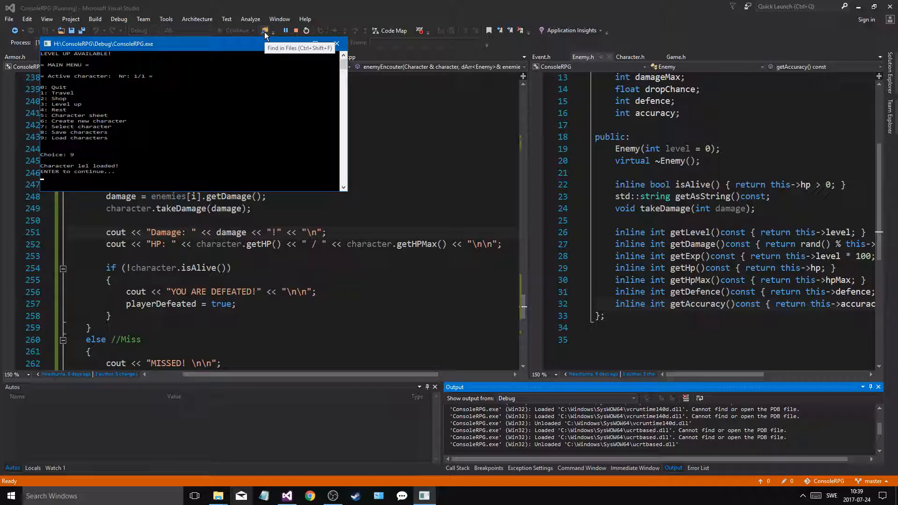
key("enter")
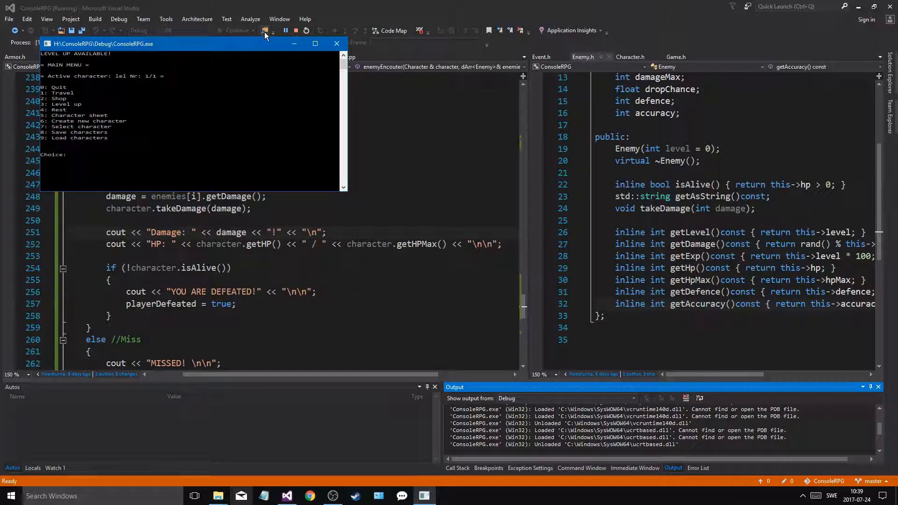
type("3")
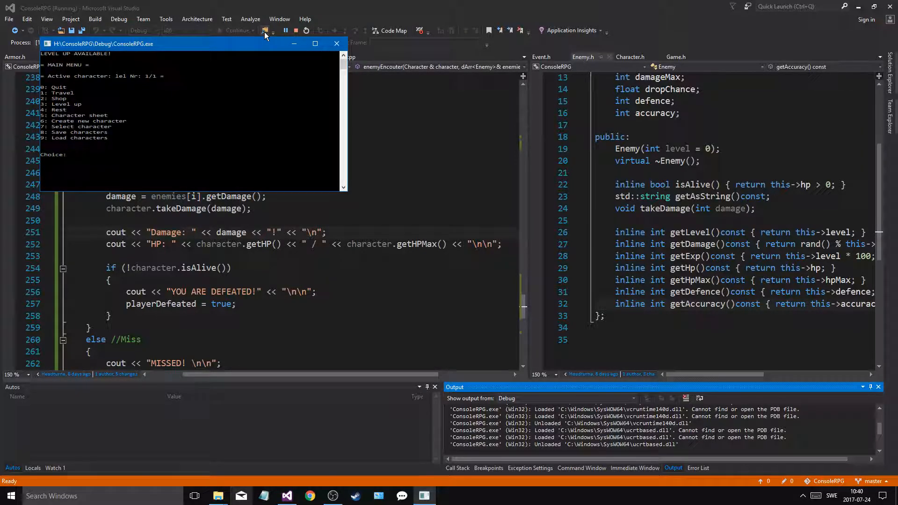
type("1")
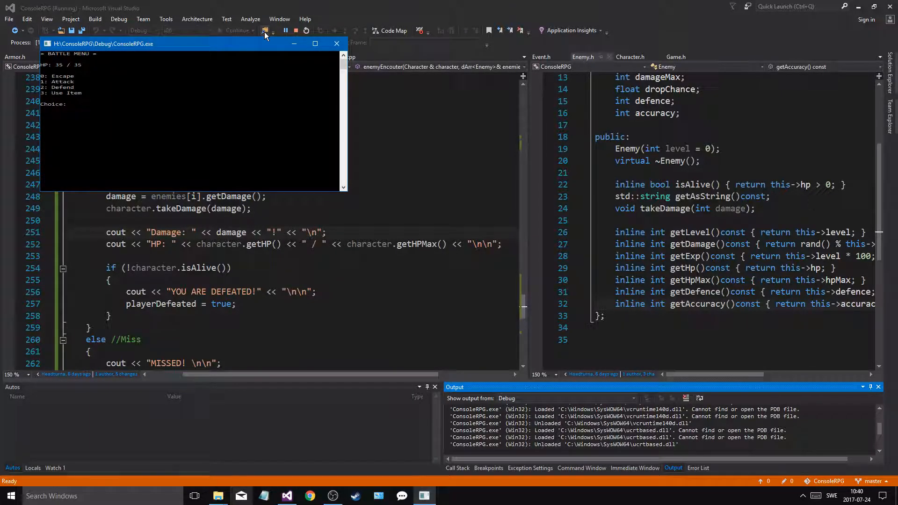
type("1")
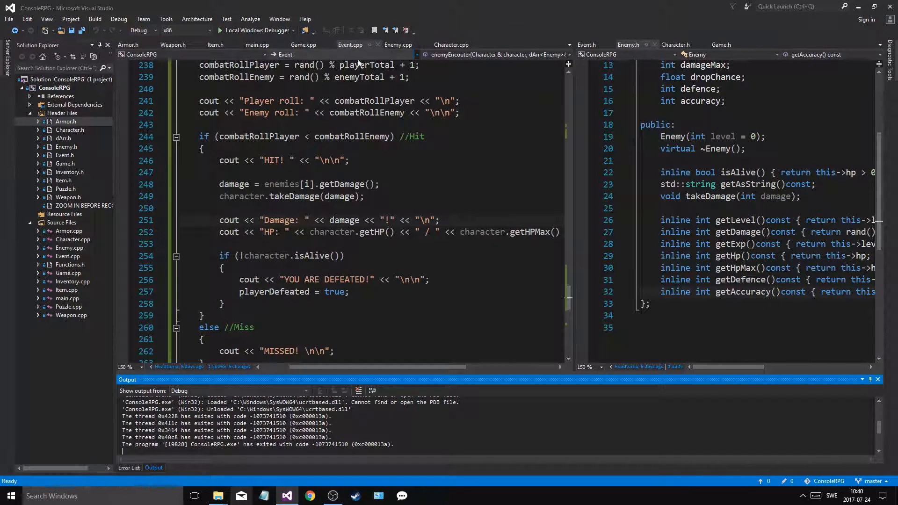
mouse_move(367, 58)
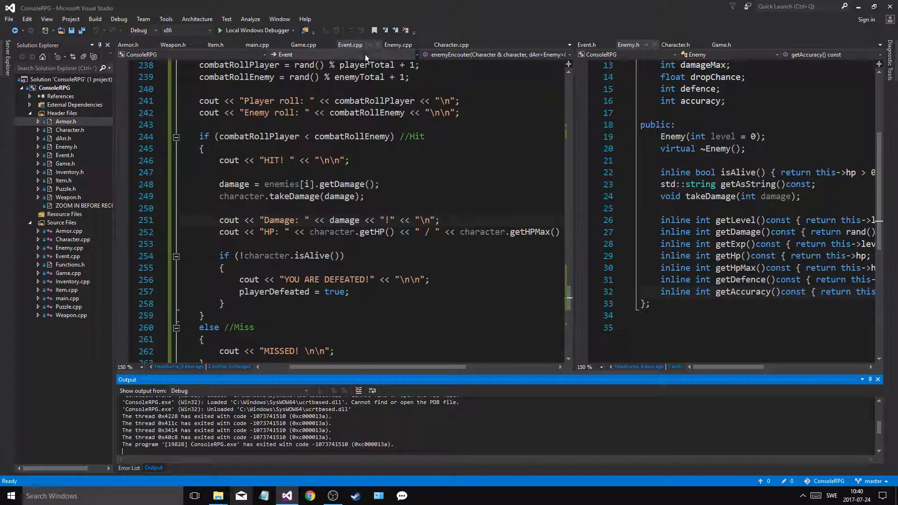
Set damageMax to this->level * 2 in Enemy.cpp and review Enemy.h's getDamage formula
left_click(398, 45)
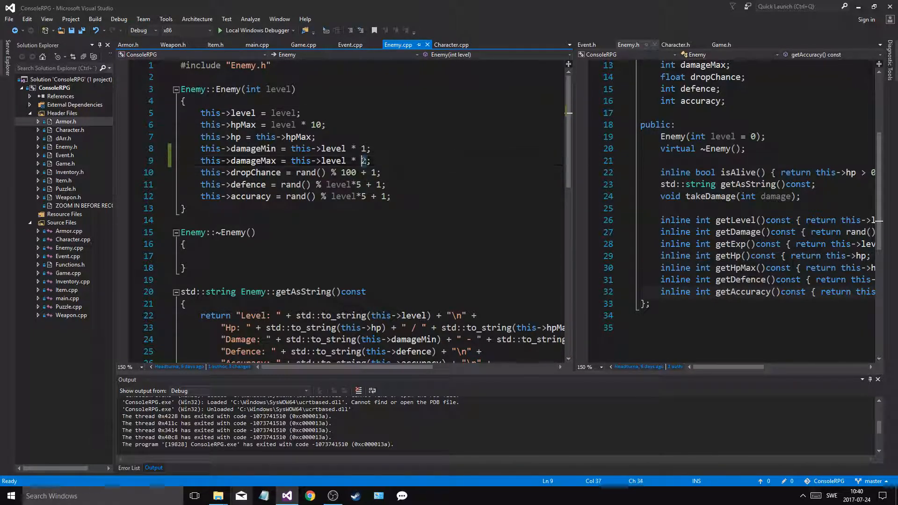
type("2")
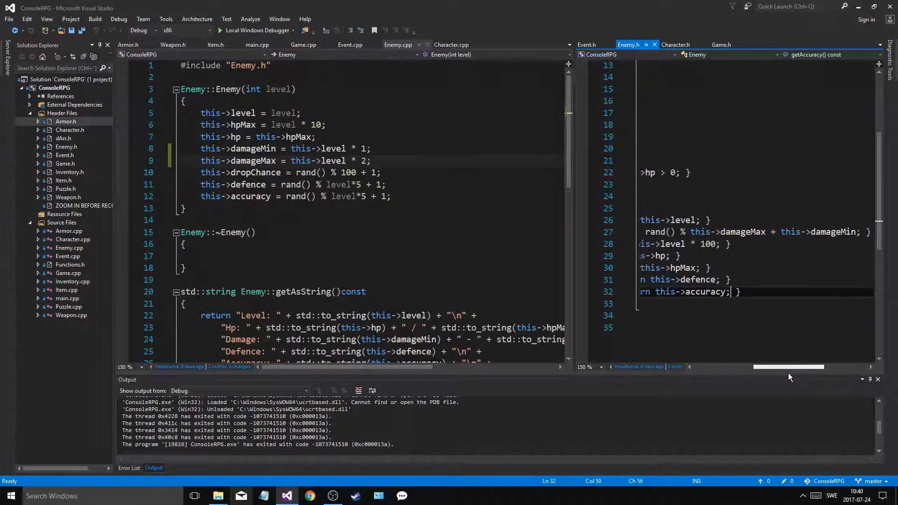
scroll("left", 3)
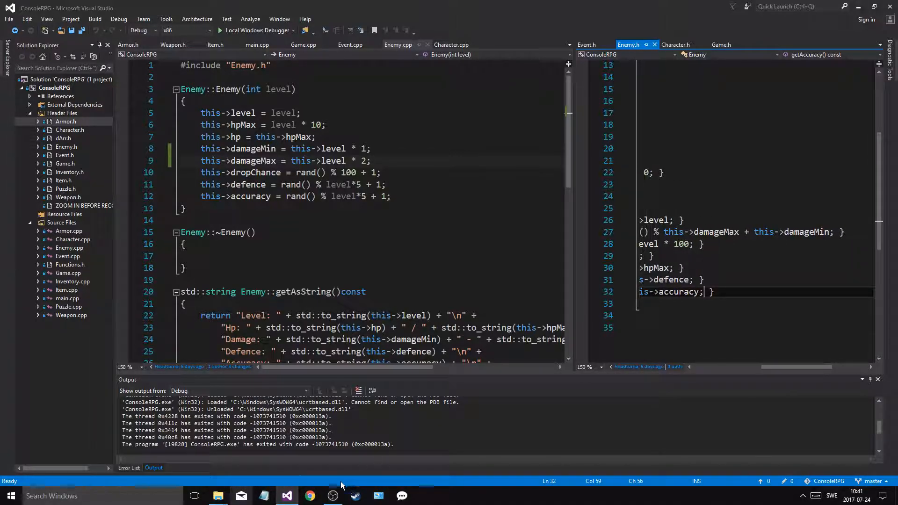
Read cplusplus.com's rand() modulo range examples in Chrome, then return to Visual Studio
left_click(310, 496)
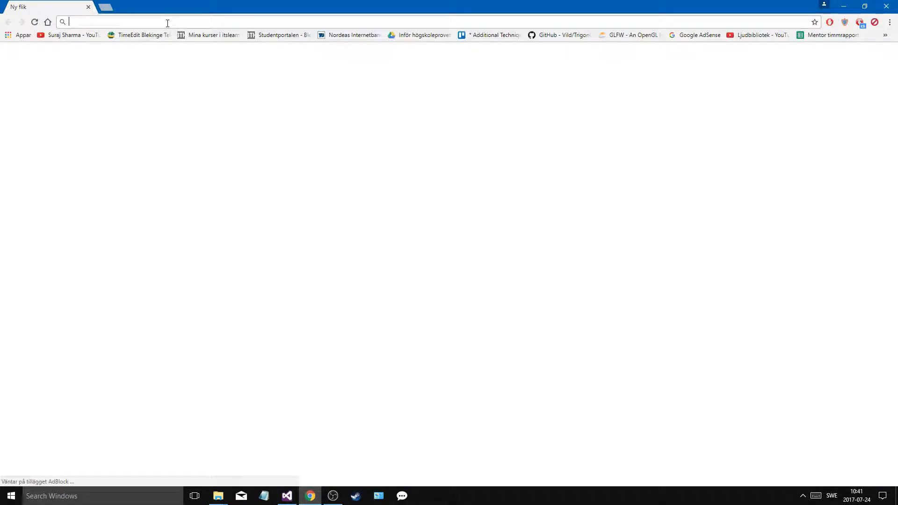
type("c++ t")
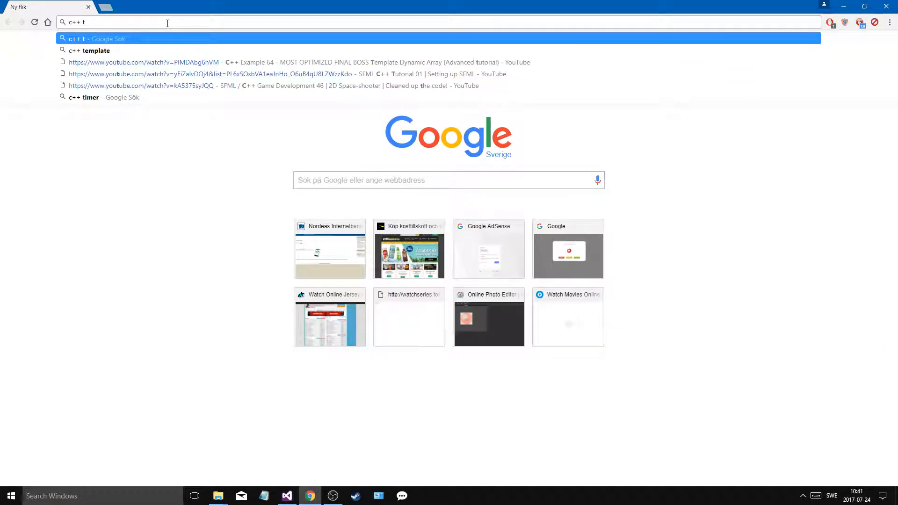
key("Backspace")
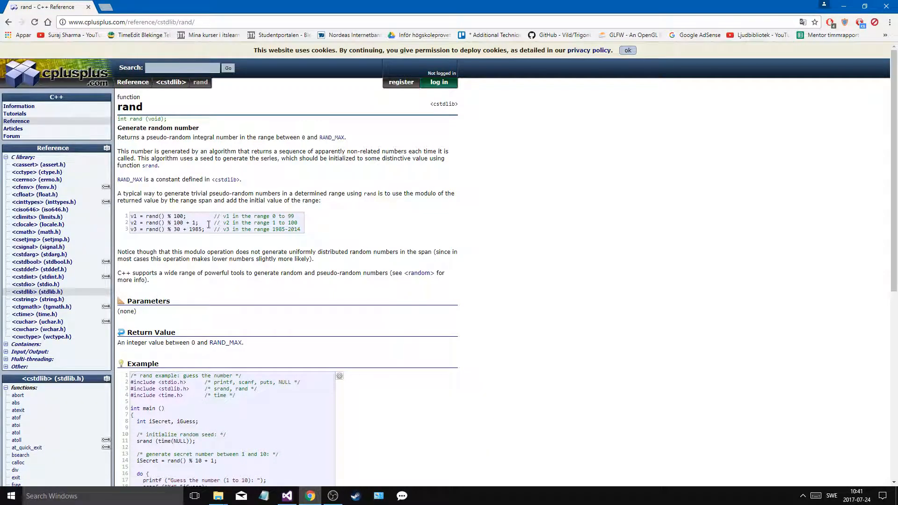
mouse_move(283, 239)
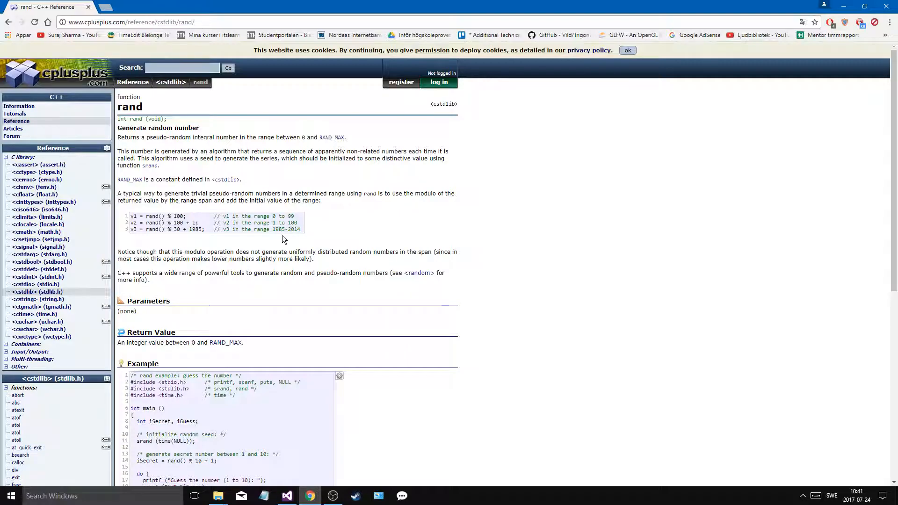
mouse_move(194, 223)
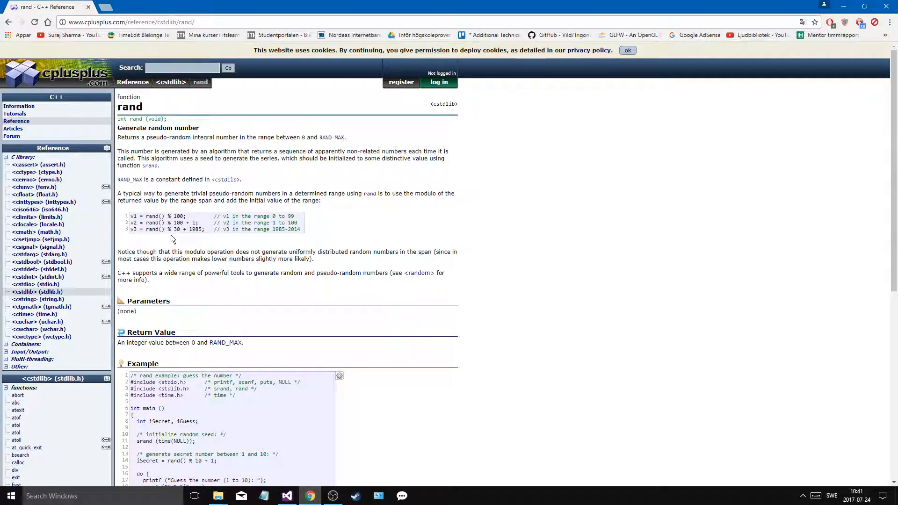
mouse_move(297, 237)
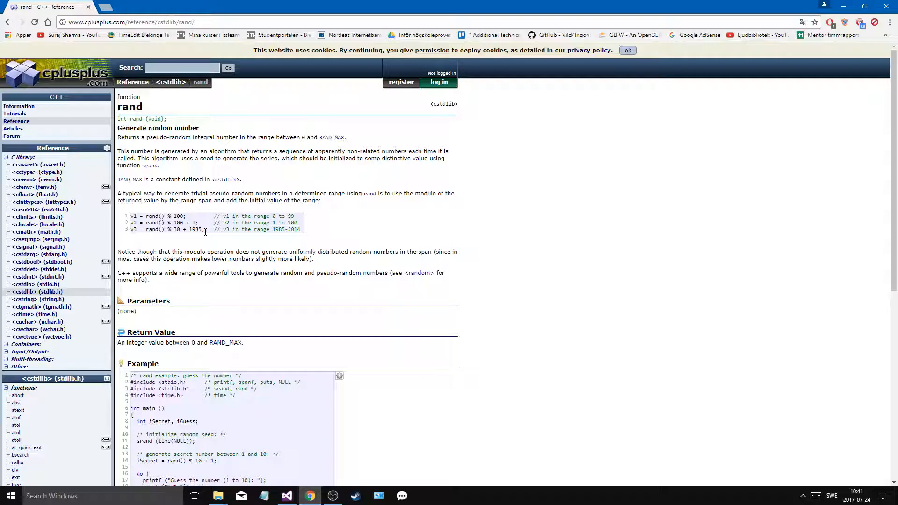
mouse_move(186, 238)
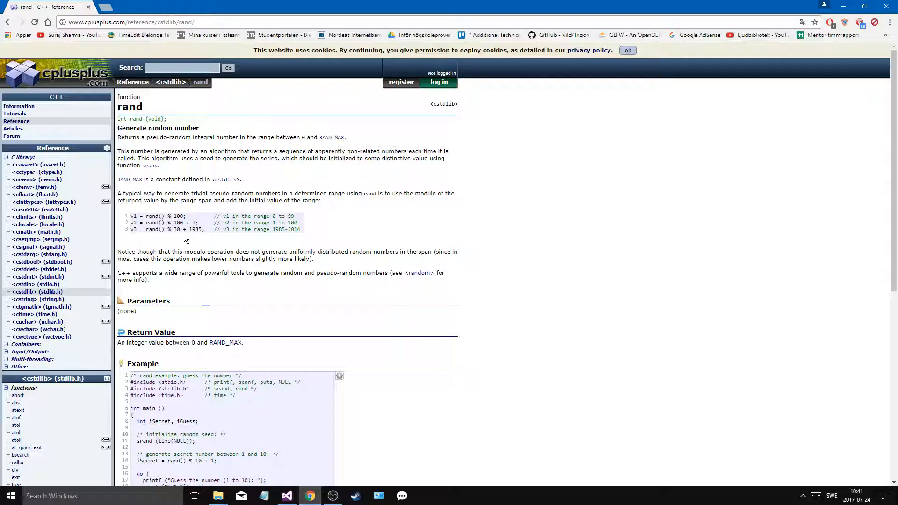
mouse_move(180, 223)
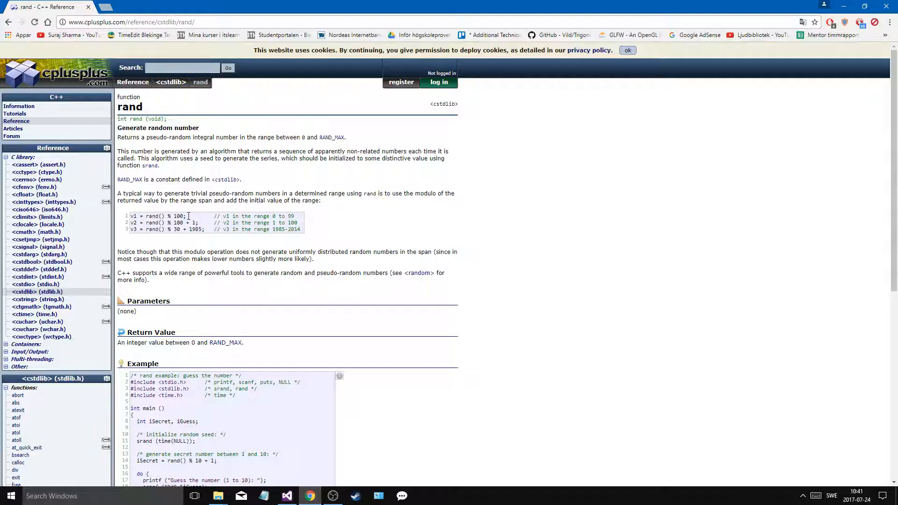
left_click(286, 496)
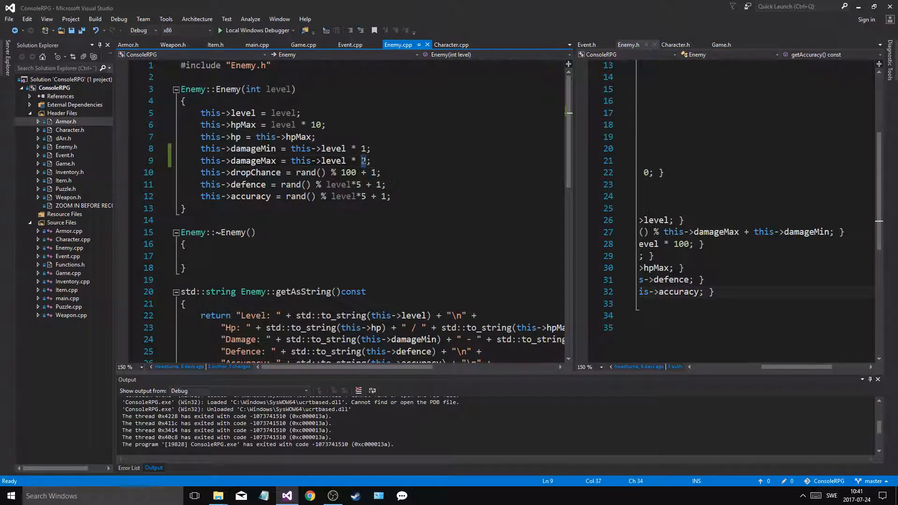
Set damageMax to this->level * 3, then playtest with new character 'lel' until hit
type("3")
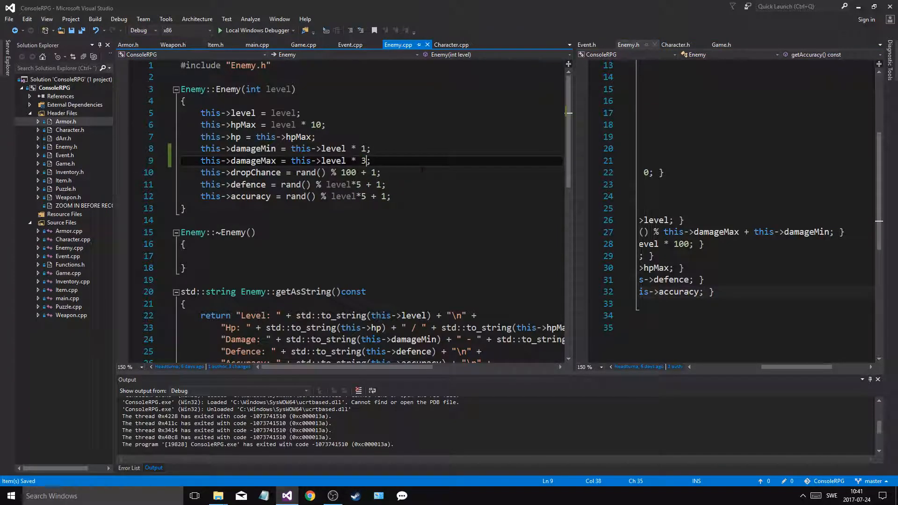
left_click(452, 44)
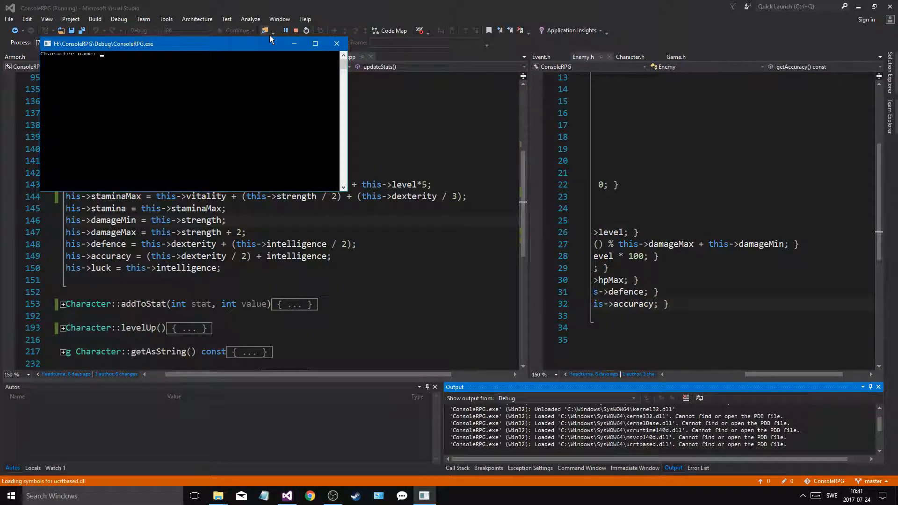
type("lel")
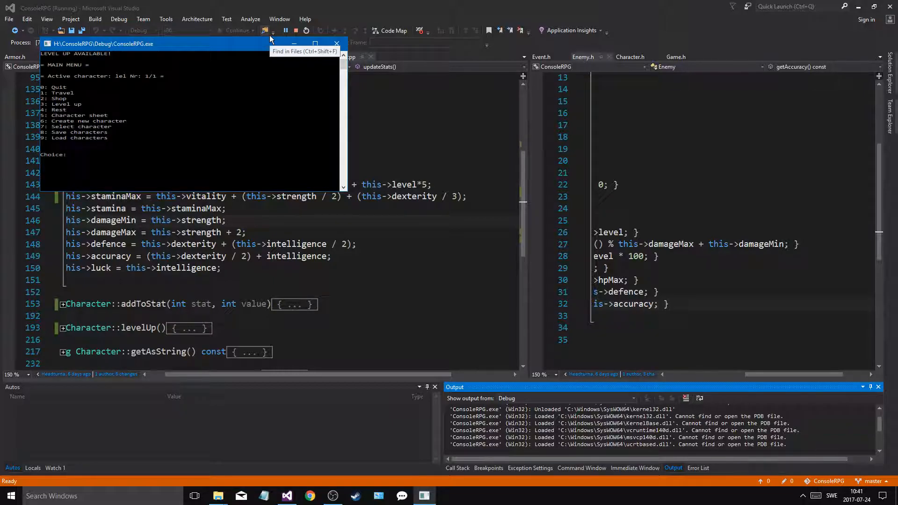
type("3")
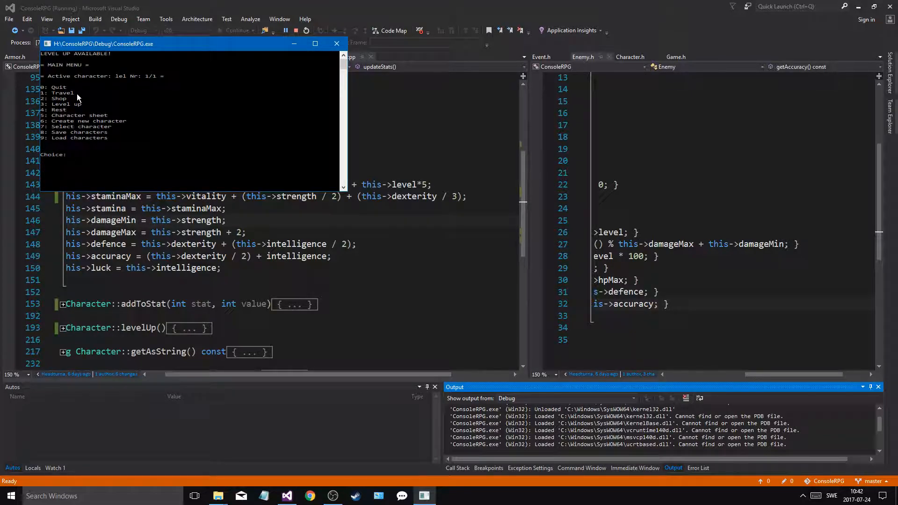
type("1")
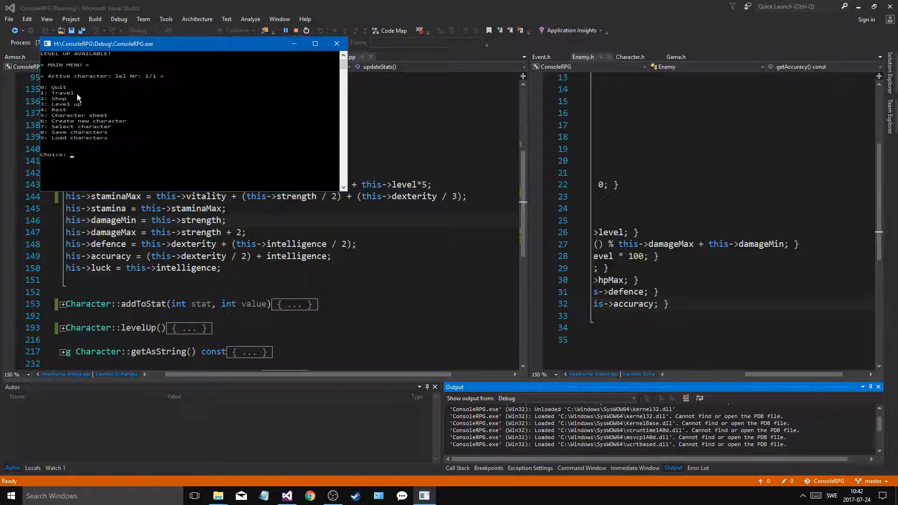
type("1")
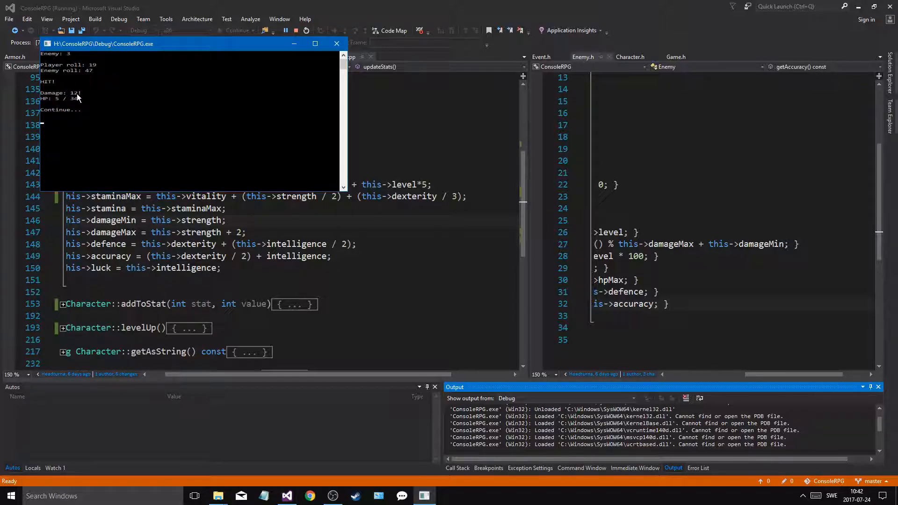
key("enter")
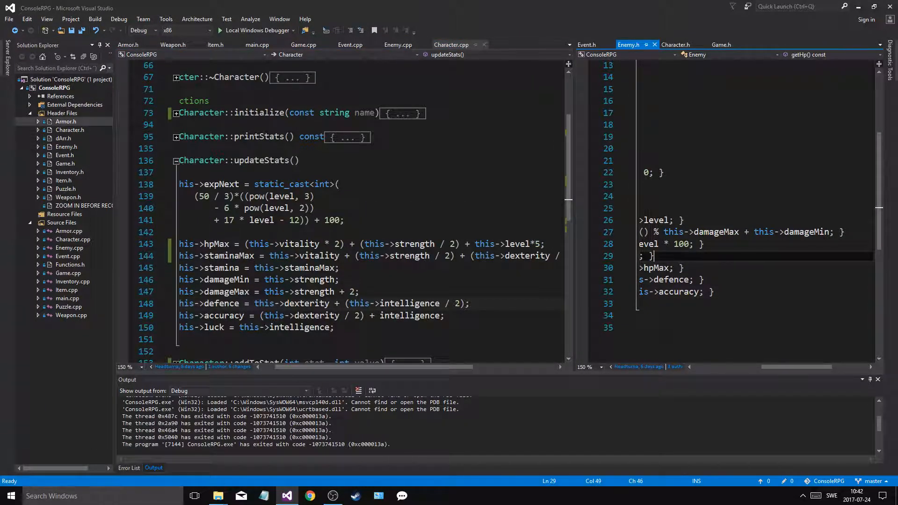
Use level*4 for enemy defence and accuracy, and swap damageMin/damageMax in getDamage
left_click(398, 44)
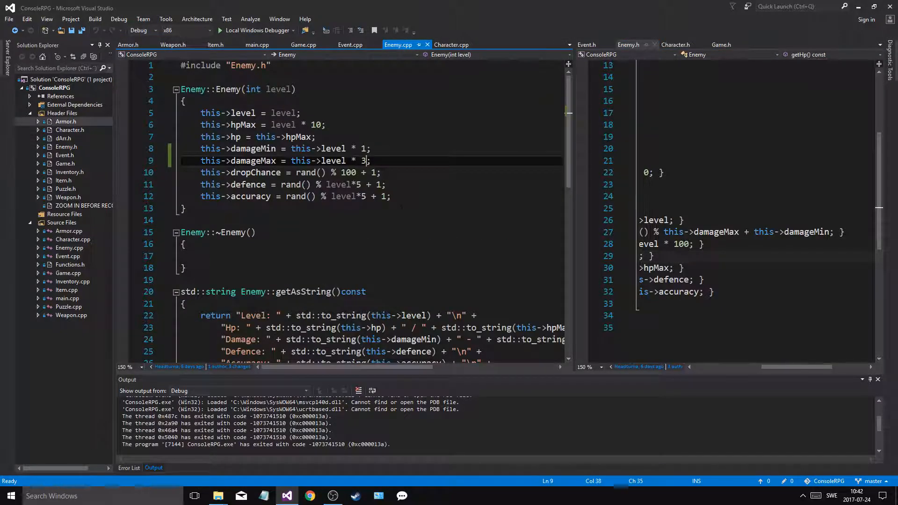
scroll("down", 3)
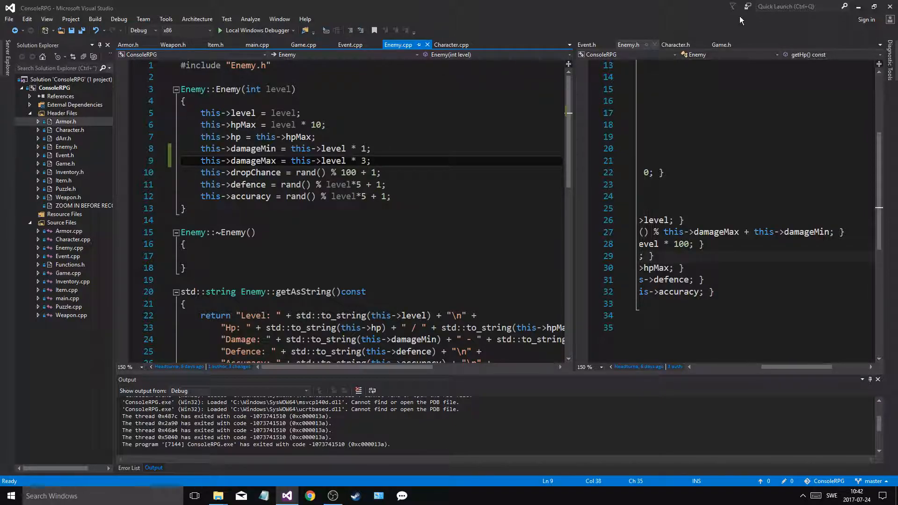
left_click(676, 44)
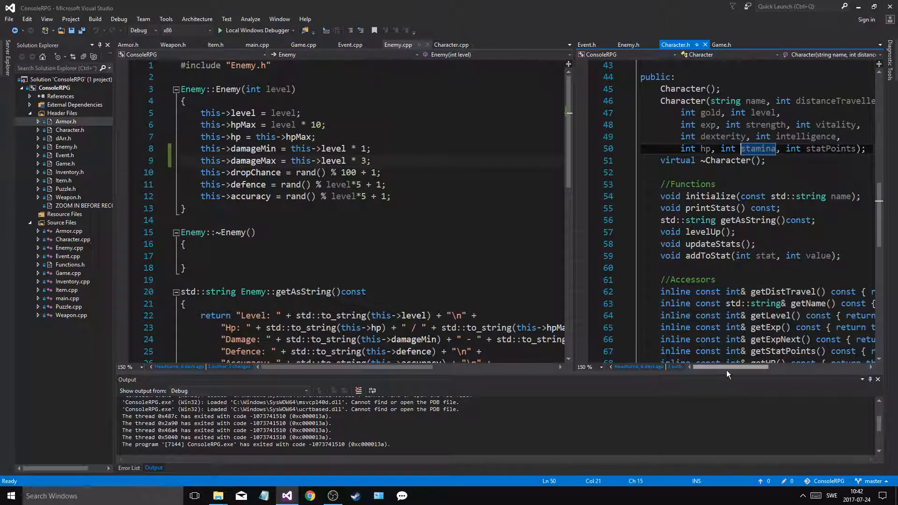
left_click(628, 45)
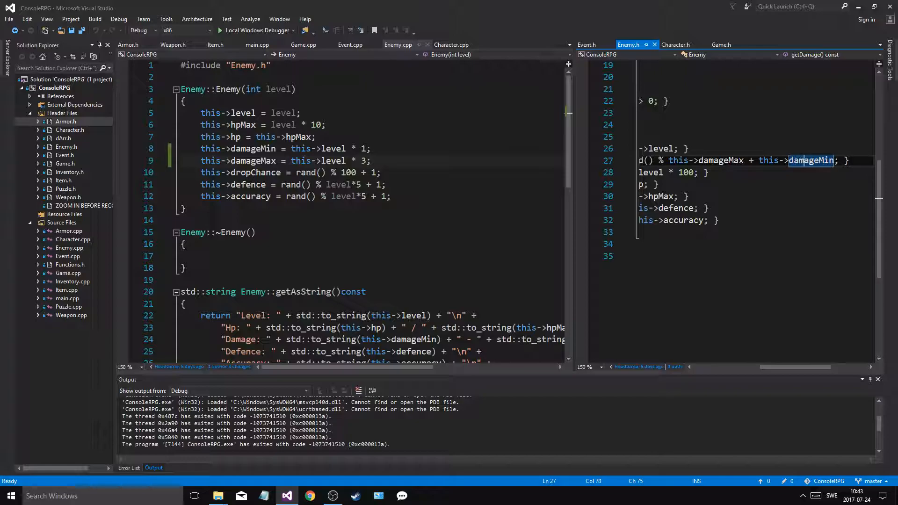
mouse_move(812, 160)
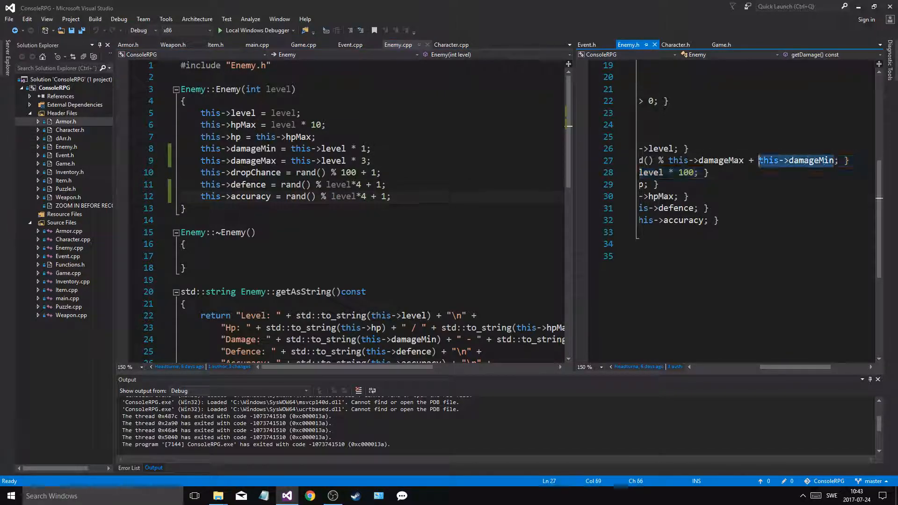
key("Delete")
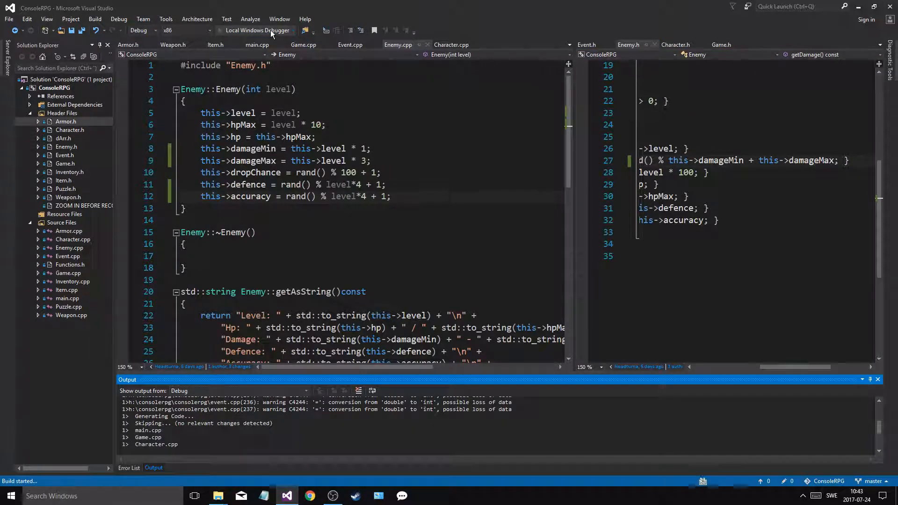
Run the game, fight the level 3 enemy, and view the character sheet showing HP 5 / 17
left_click(237, 30)
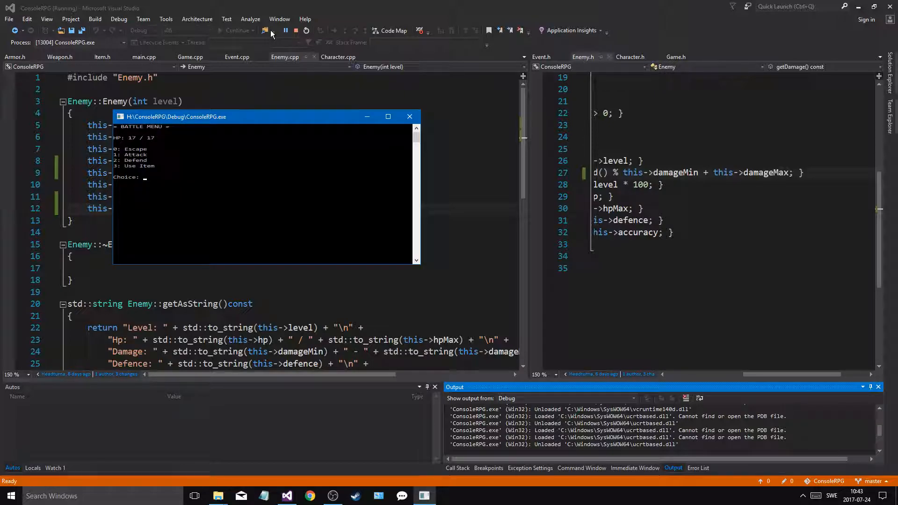
type("1")
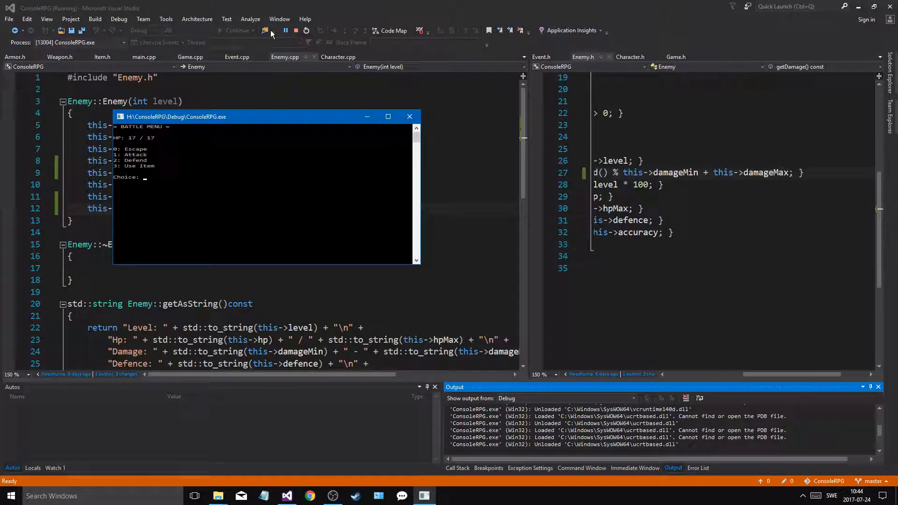
type("1")
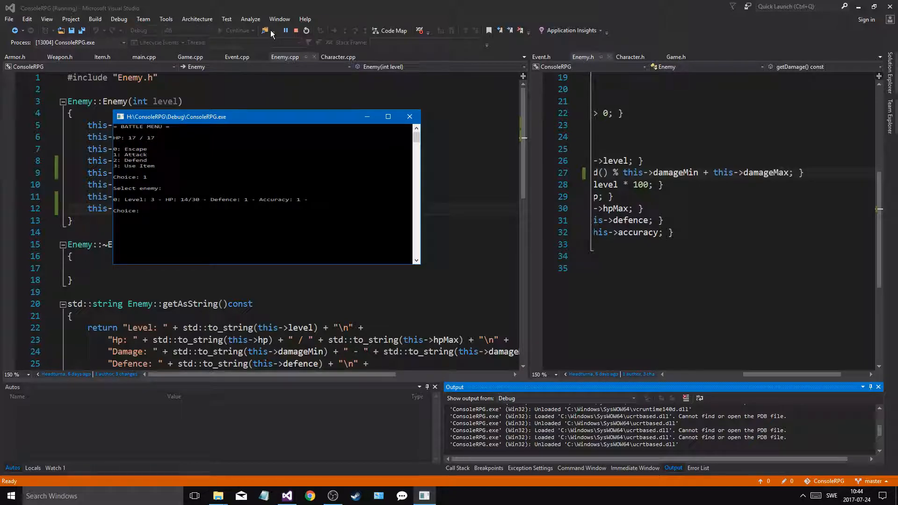
type("0")
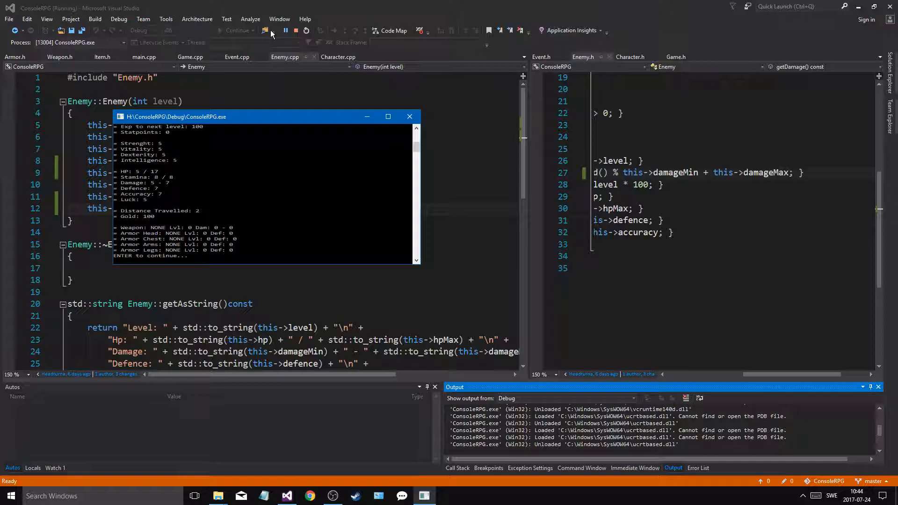
key("enter")
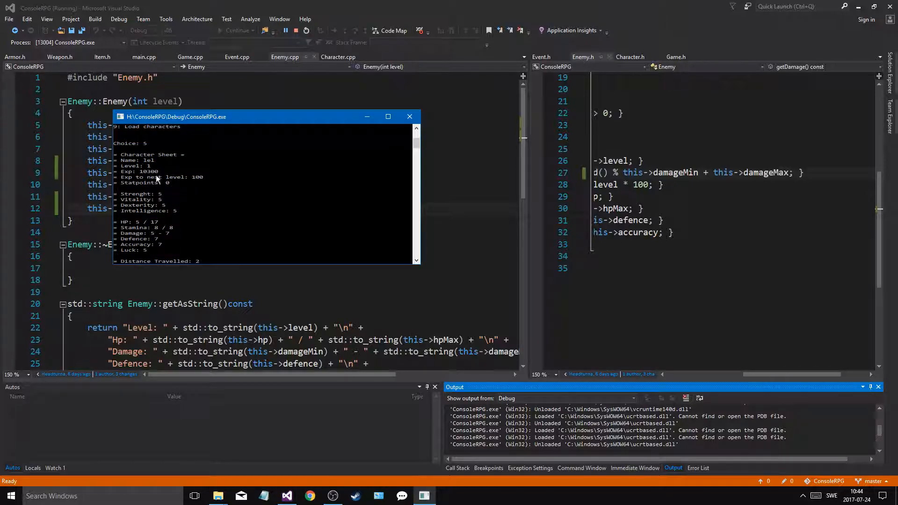